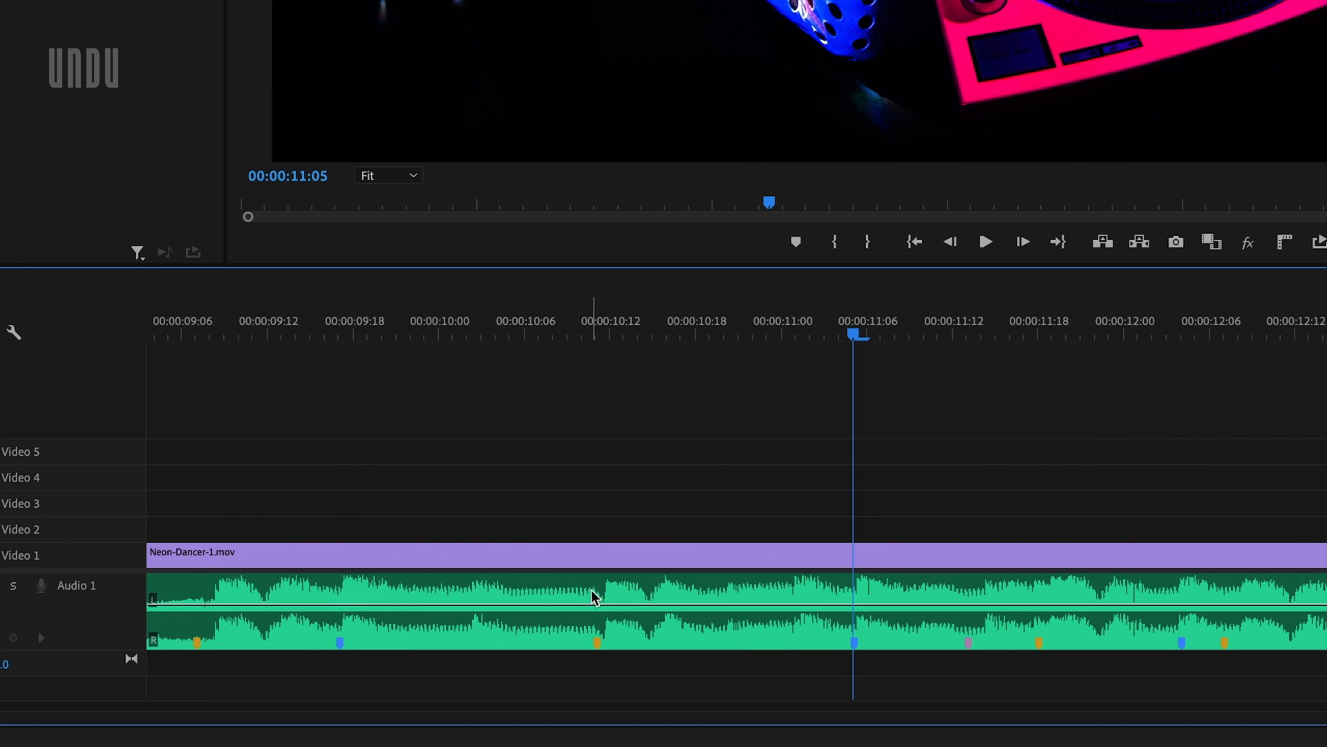
mouse_move(871, 593)
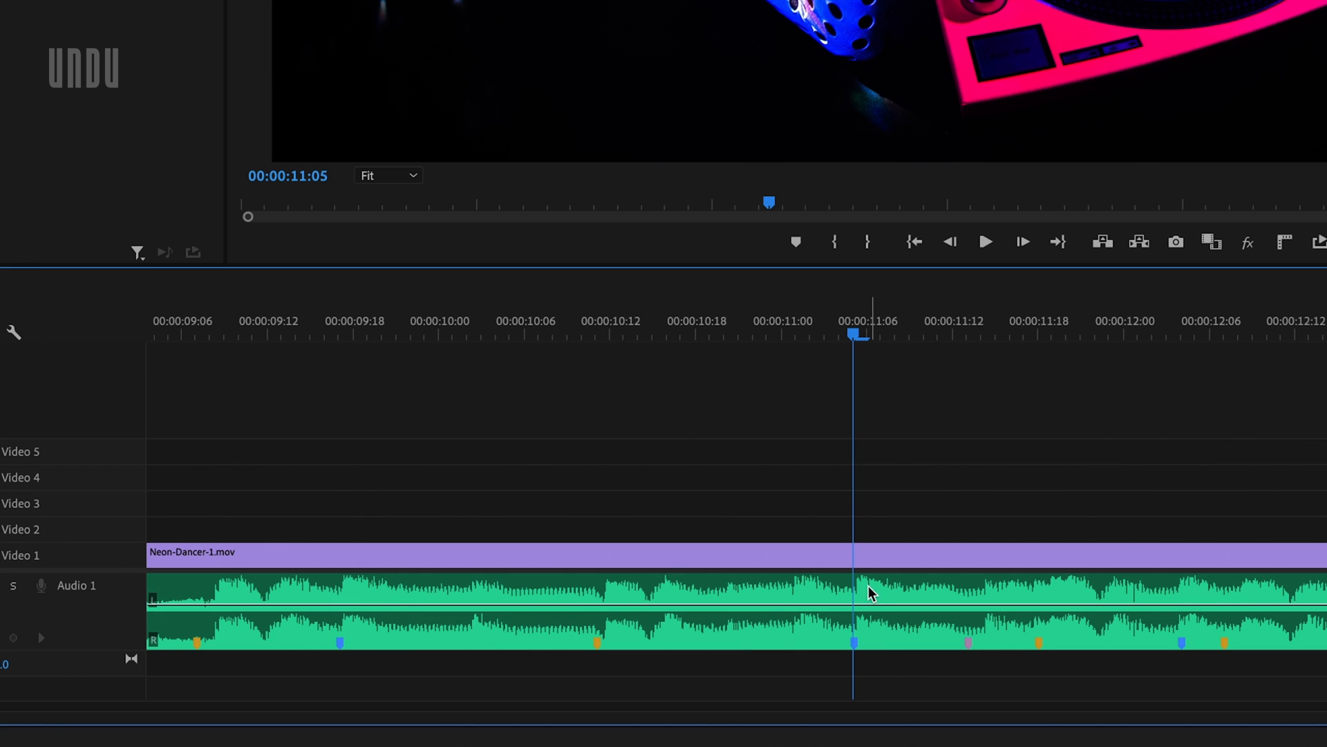
mouse_move(705, 497)
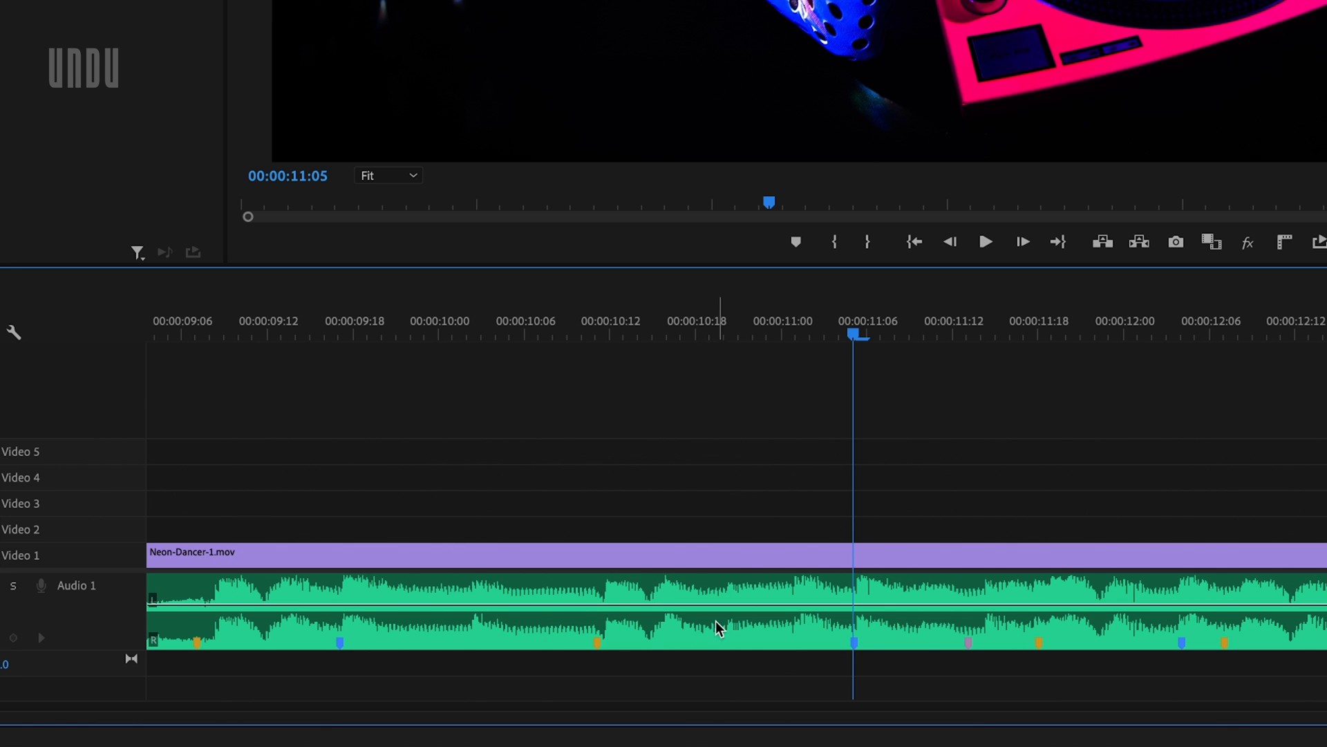
mouse_move(616, 330)
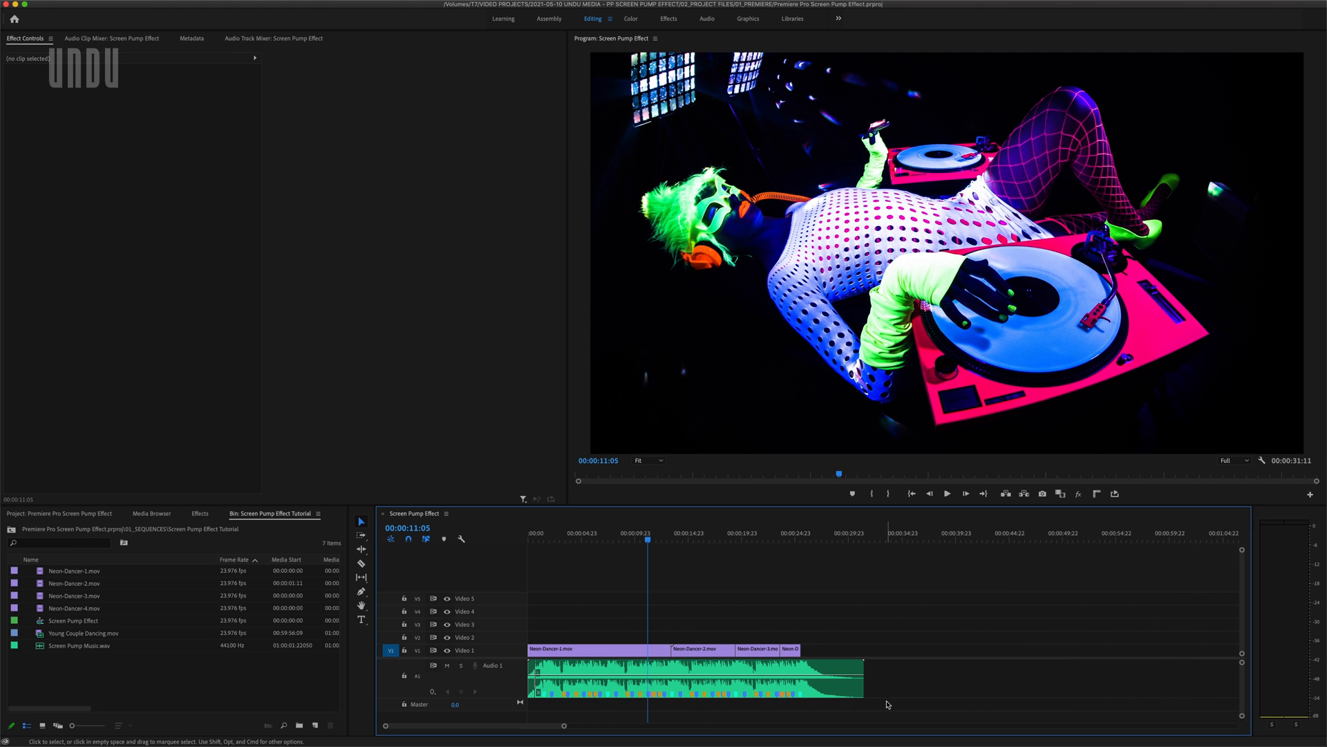
mouse_move(788, 307)
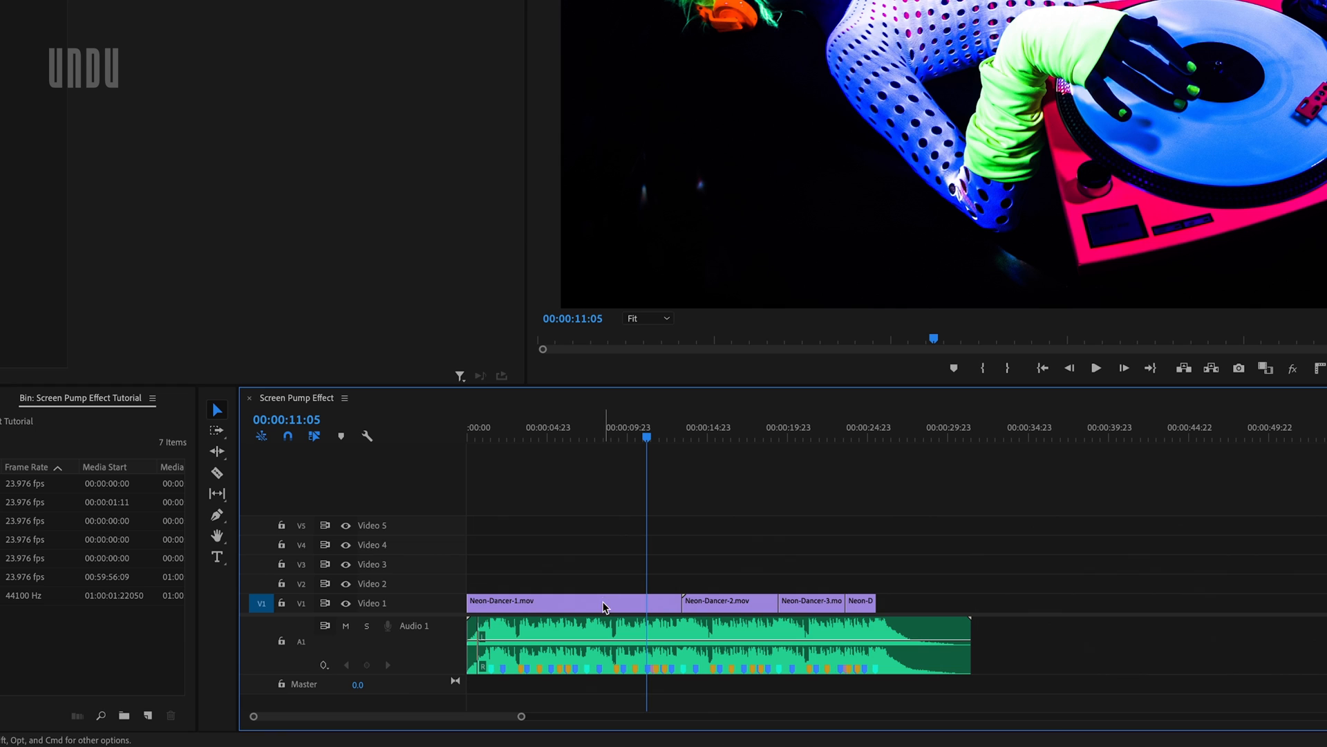
mouse_move(606, 576)
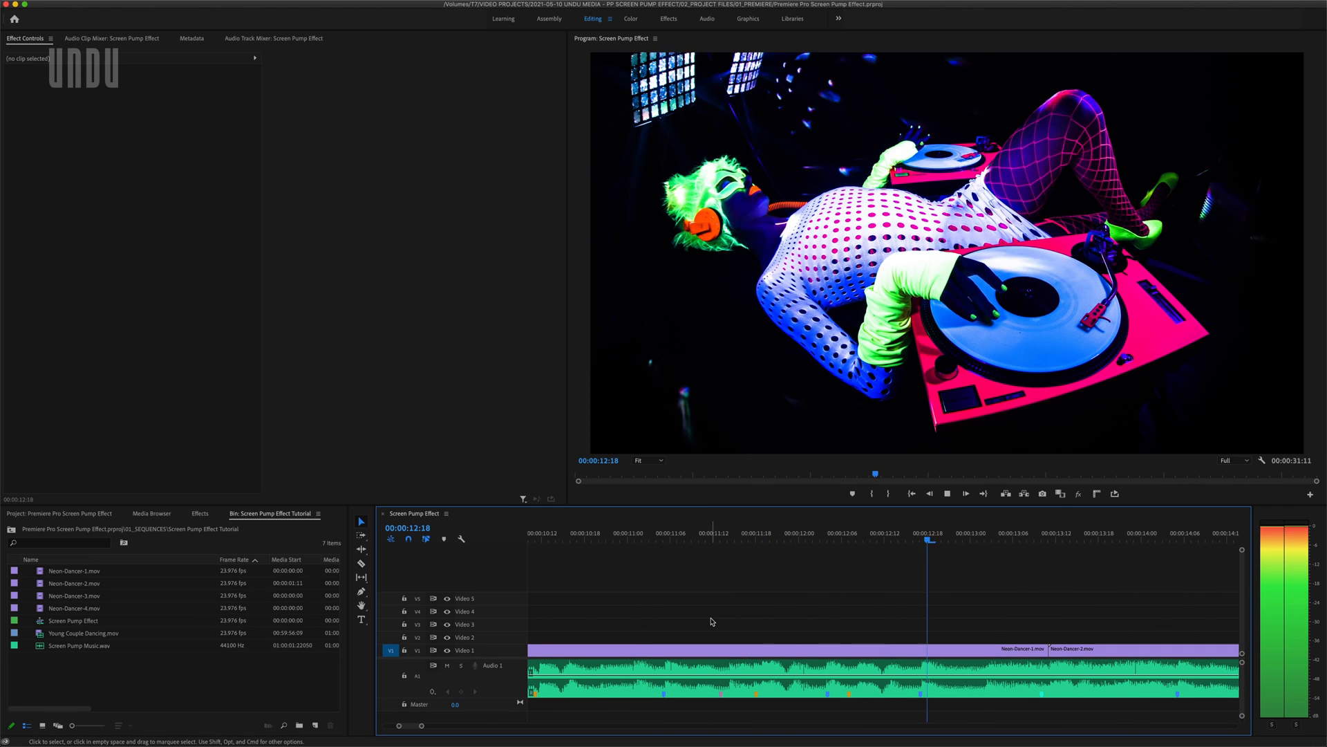
Step: Stop playback with the playhead on the beat at 00:00:11:13
left_click(947, 494)
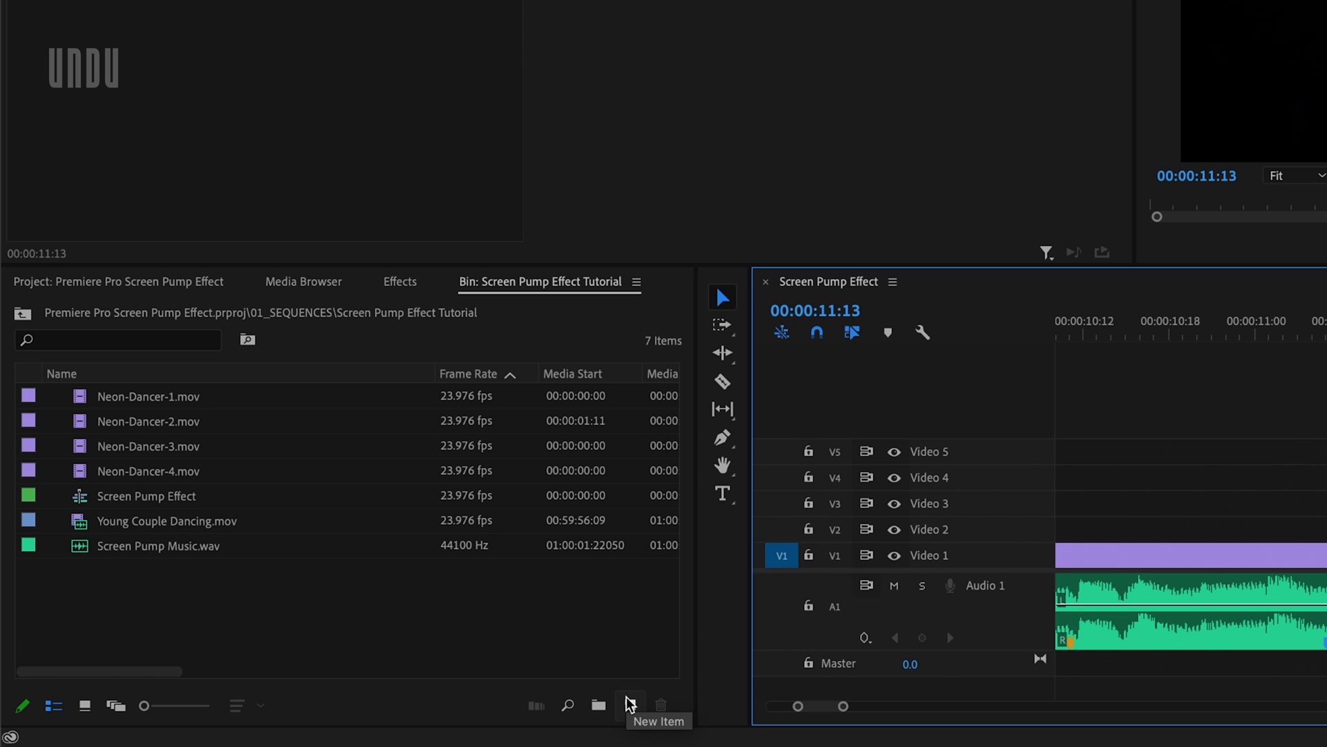
Step: Create a 3840x2160 Adjustment Layer in the bin and accept its settings
left_click(630, 705)
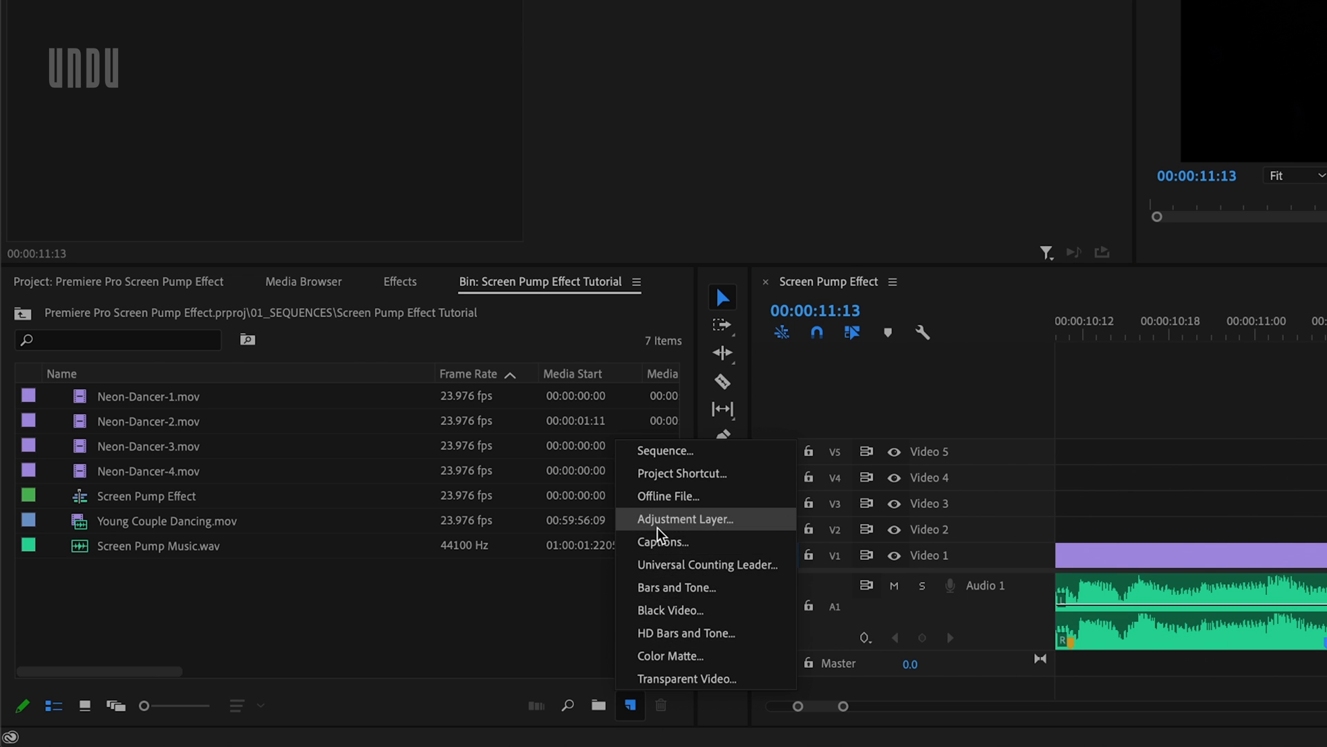
left_click(685, 519)
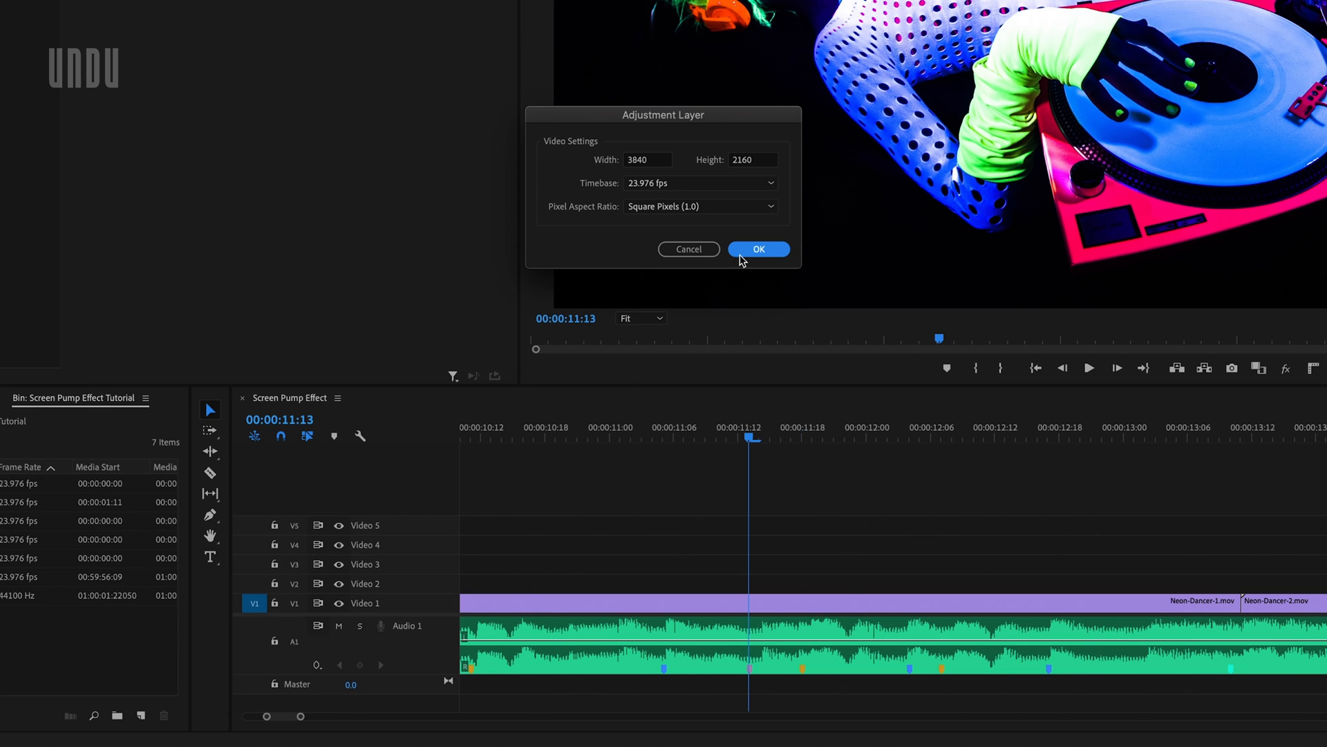
left_click(757, 249)
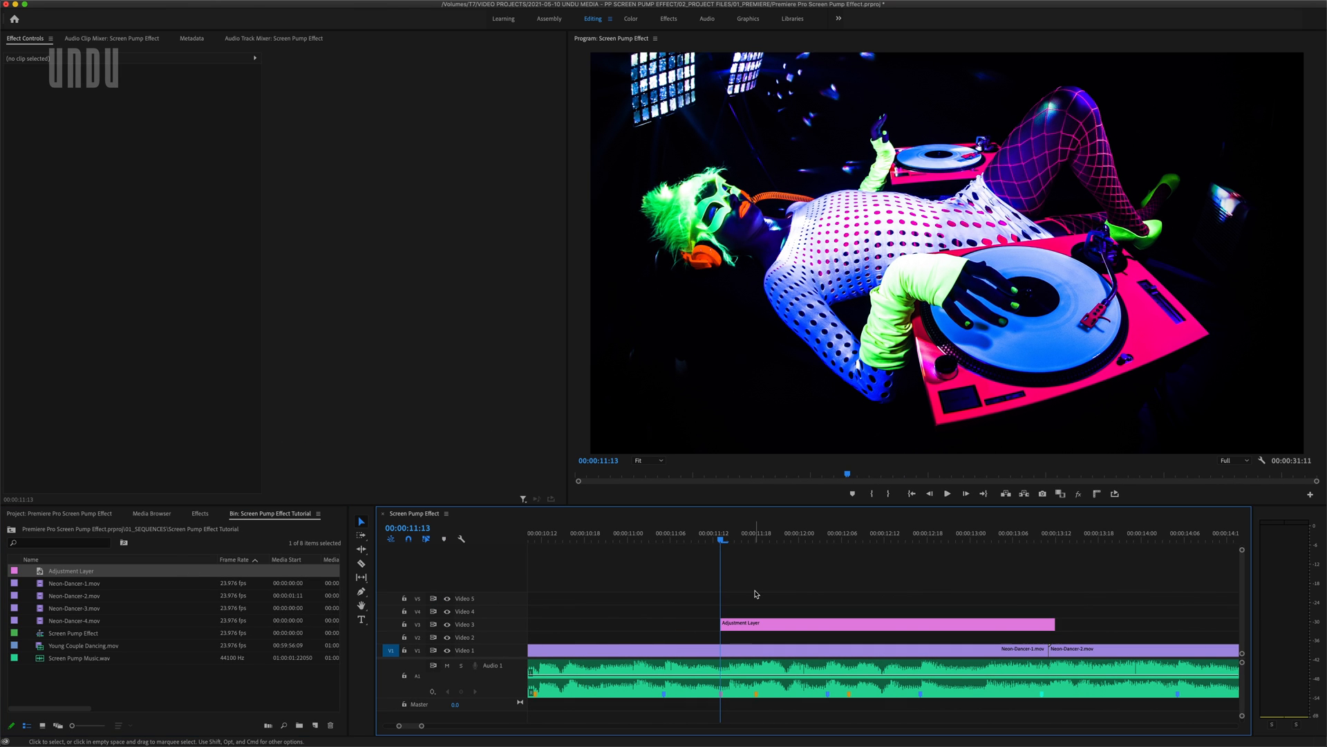
mouse_move(203, 518)
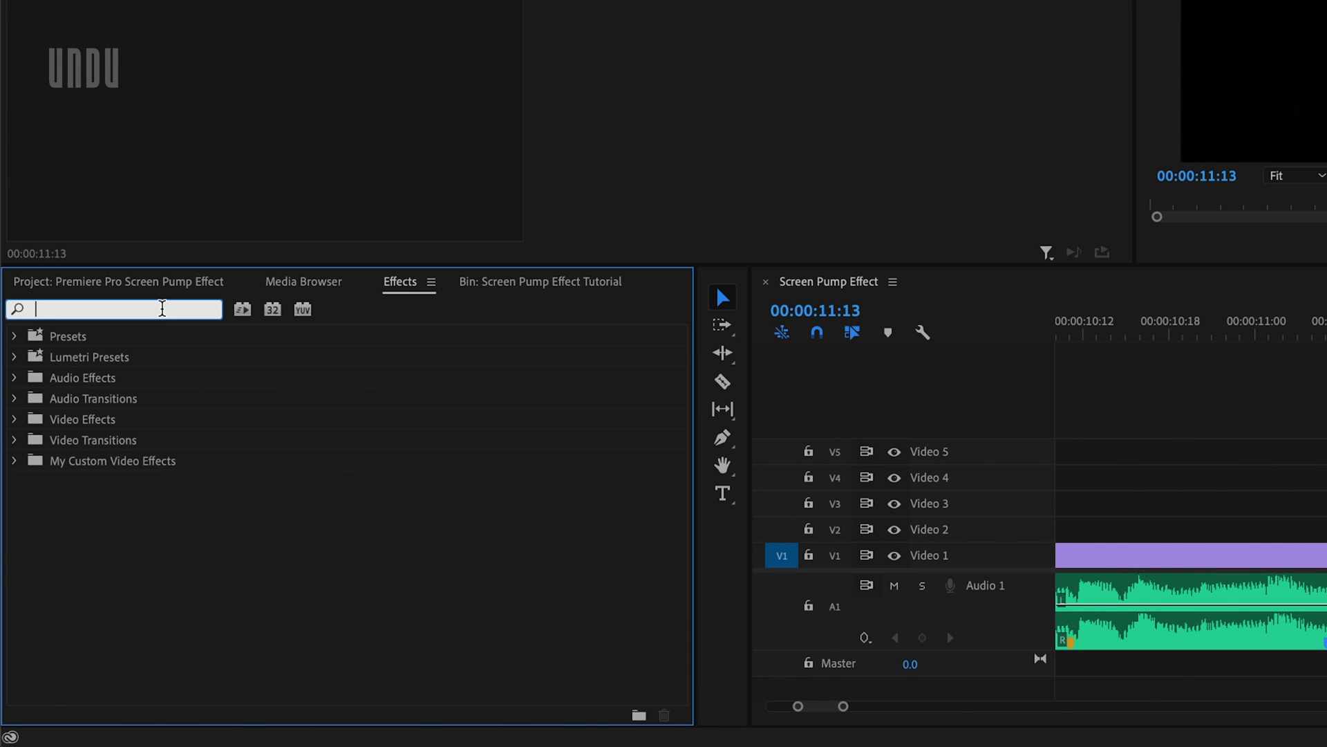
Step: Search the Effects panel for 'transform' to add Distort > Transform to the adjustment layer
type("transform")
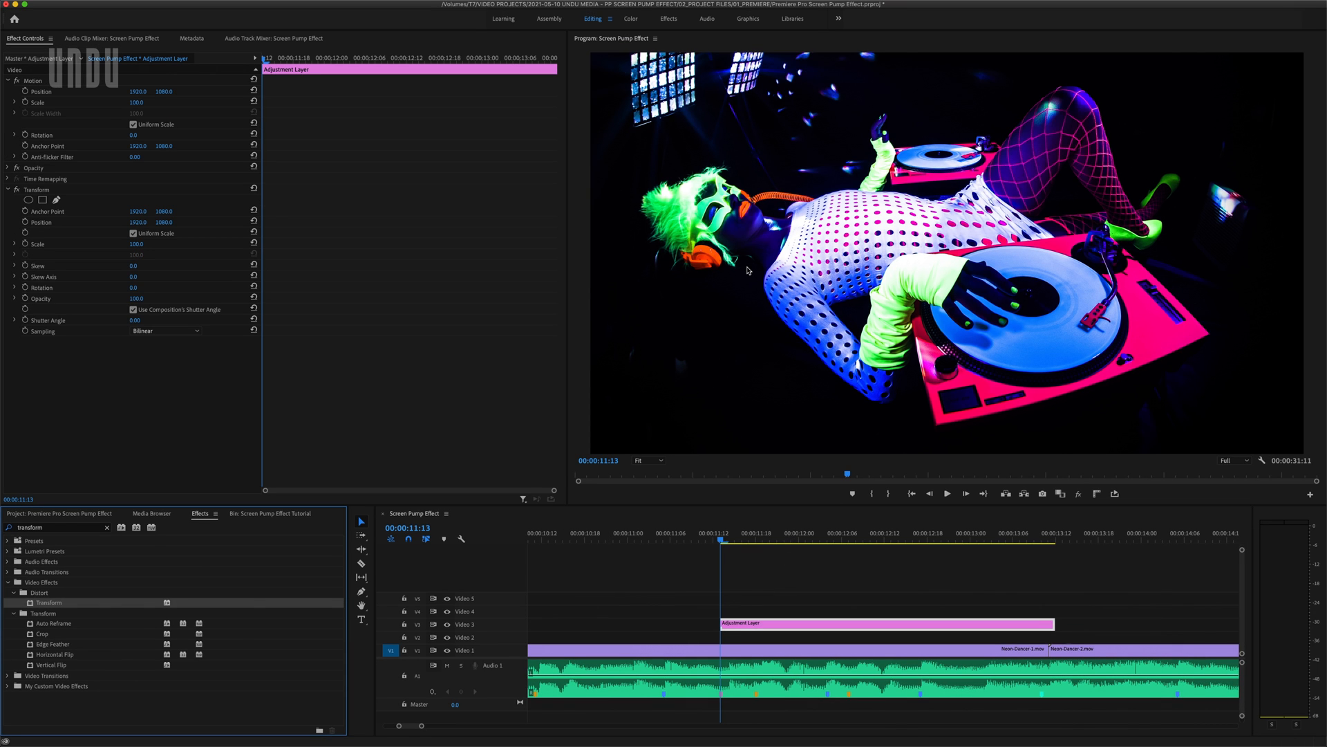
mouse_move(33, 48)
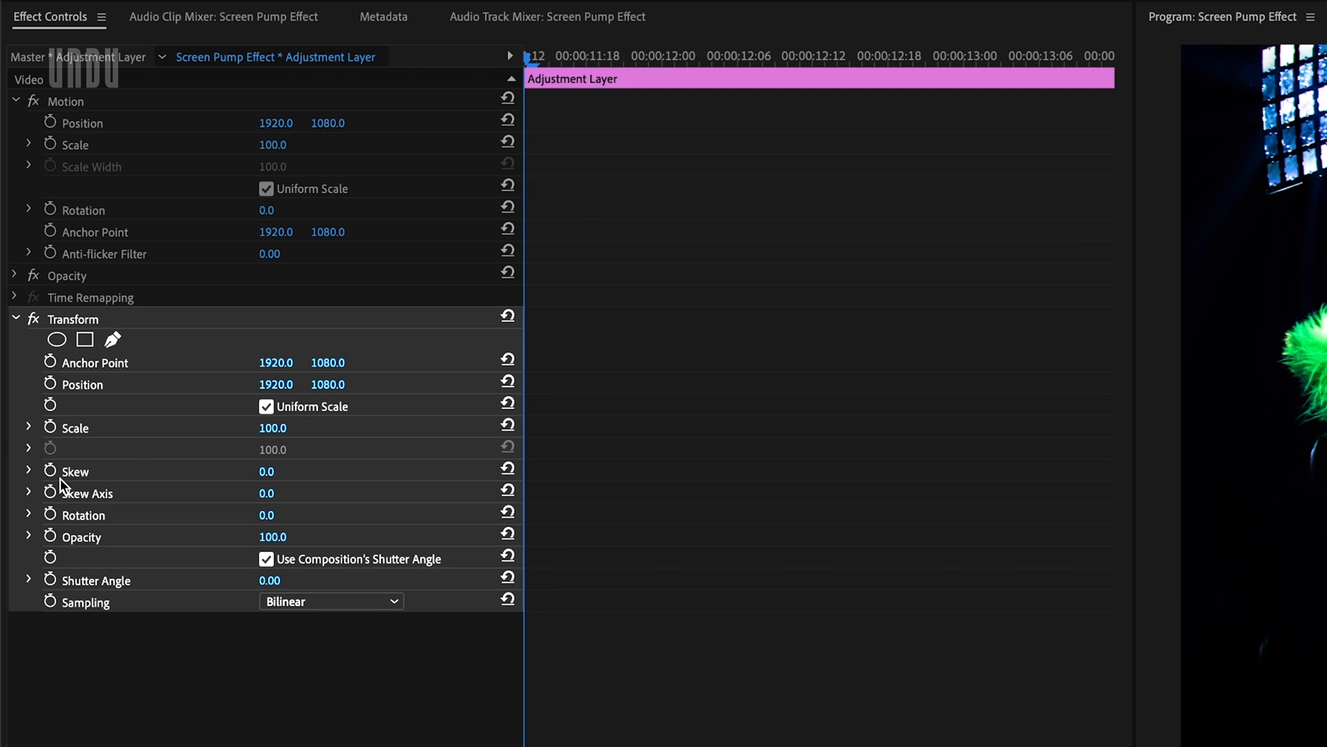
mouse_move(175, 486)
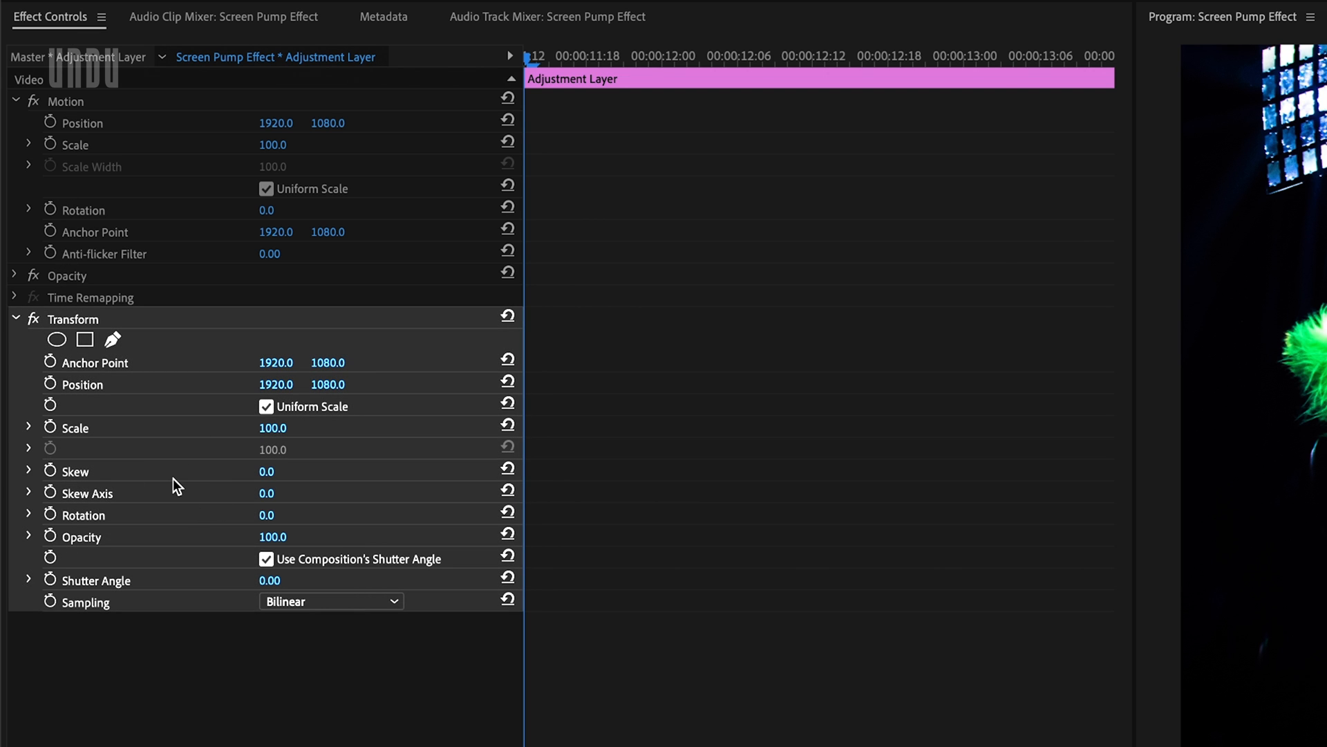
Step: Keyframe Transform Scale at 135 on the beat, returning to 100 frames later
left_click(74, 427)
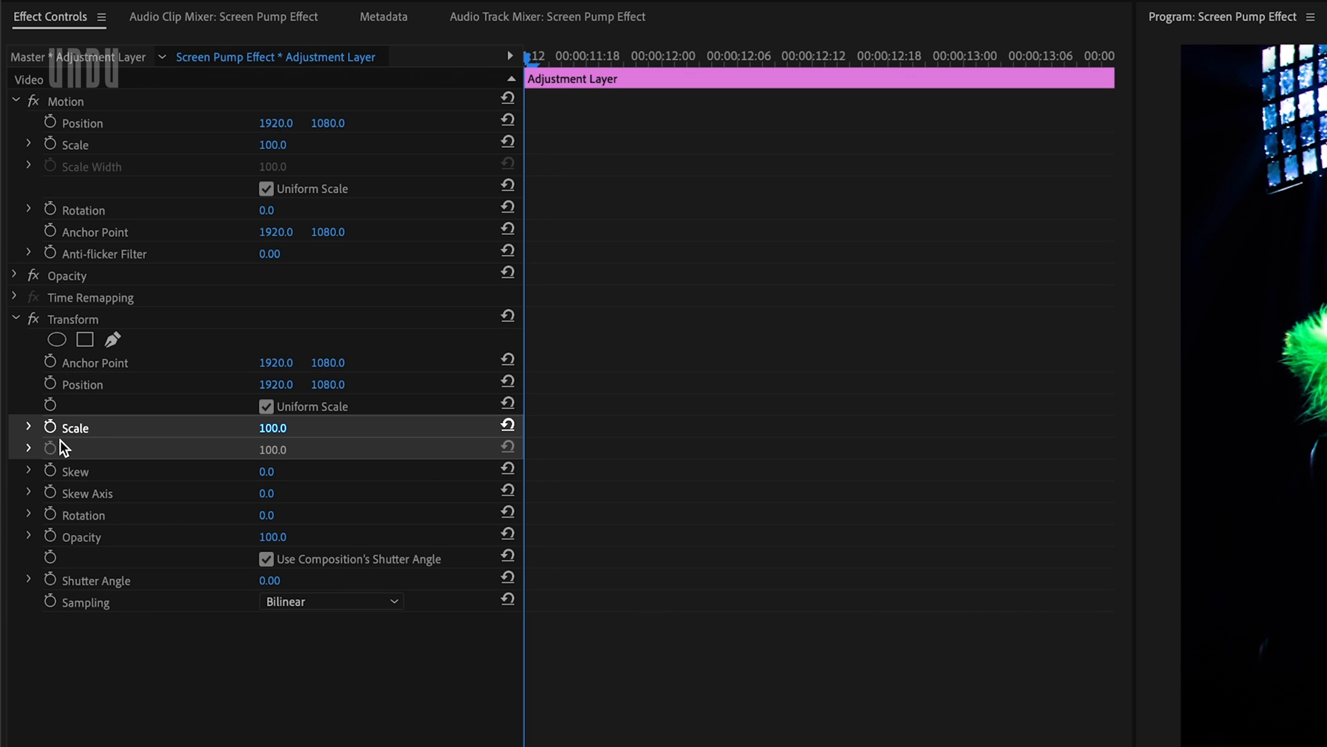
mouse_move(68, 443)
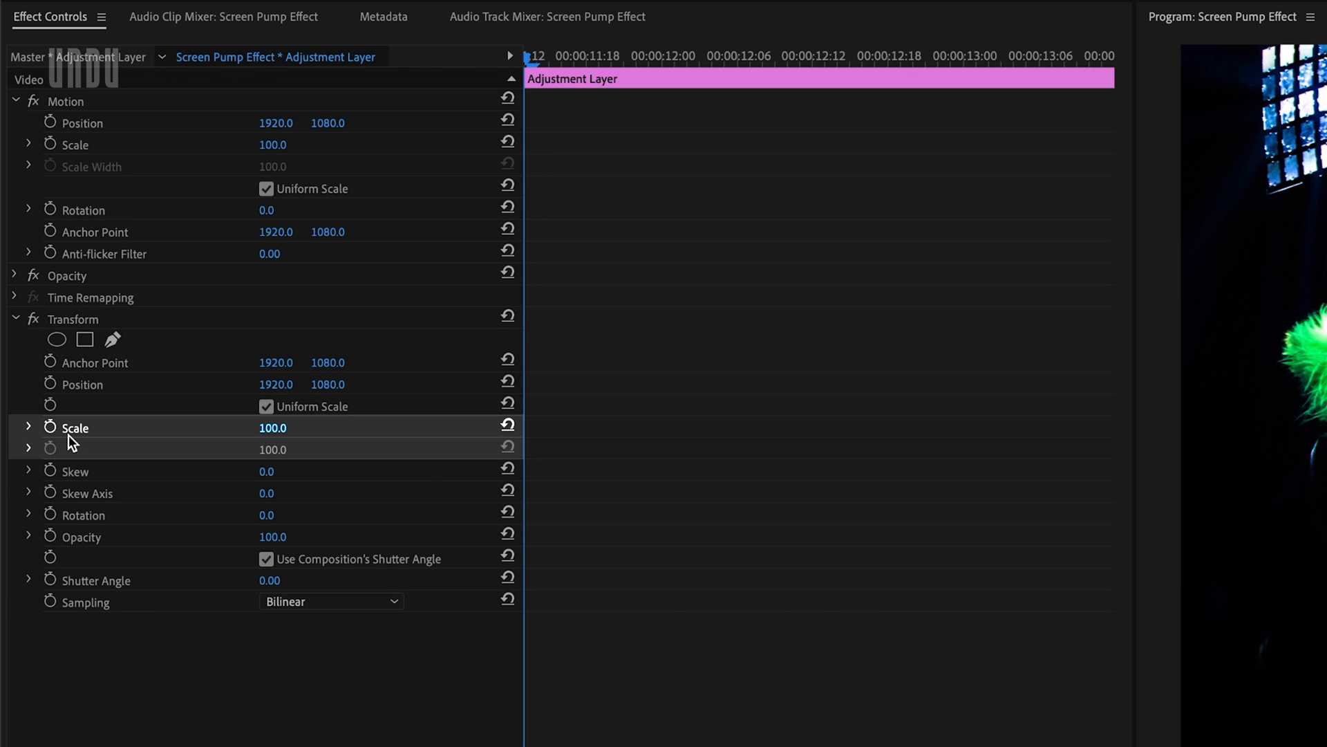
mouse_move(167, 434)
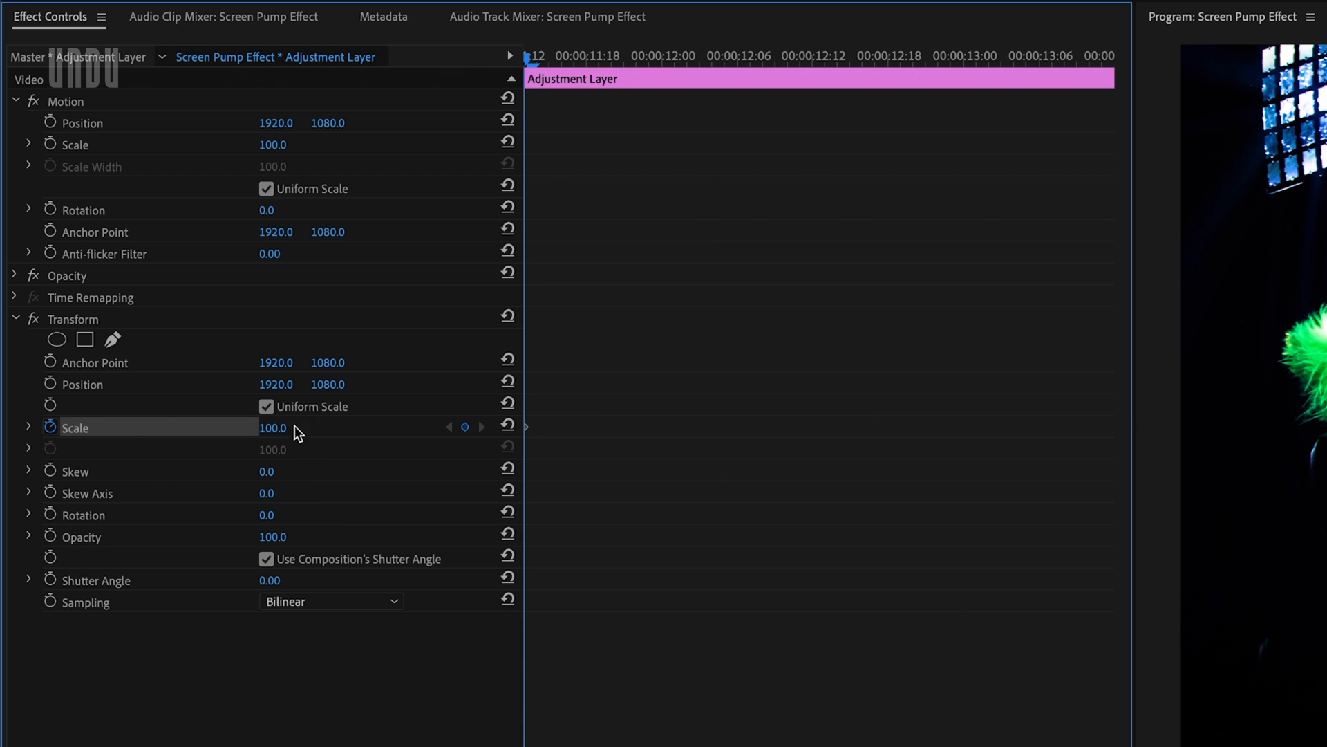
mouse_move(353, 440)
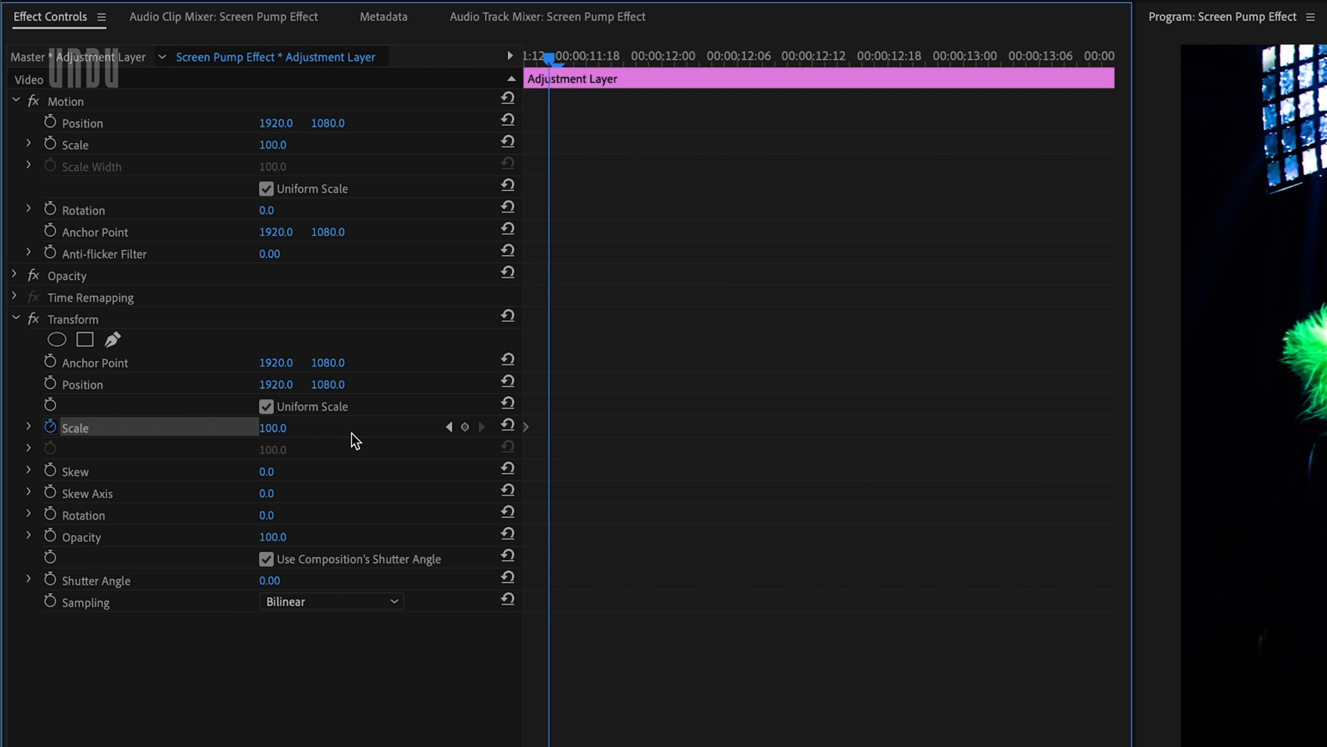
mouse_move(322, 436)
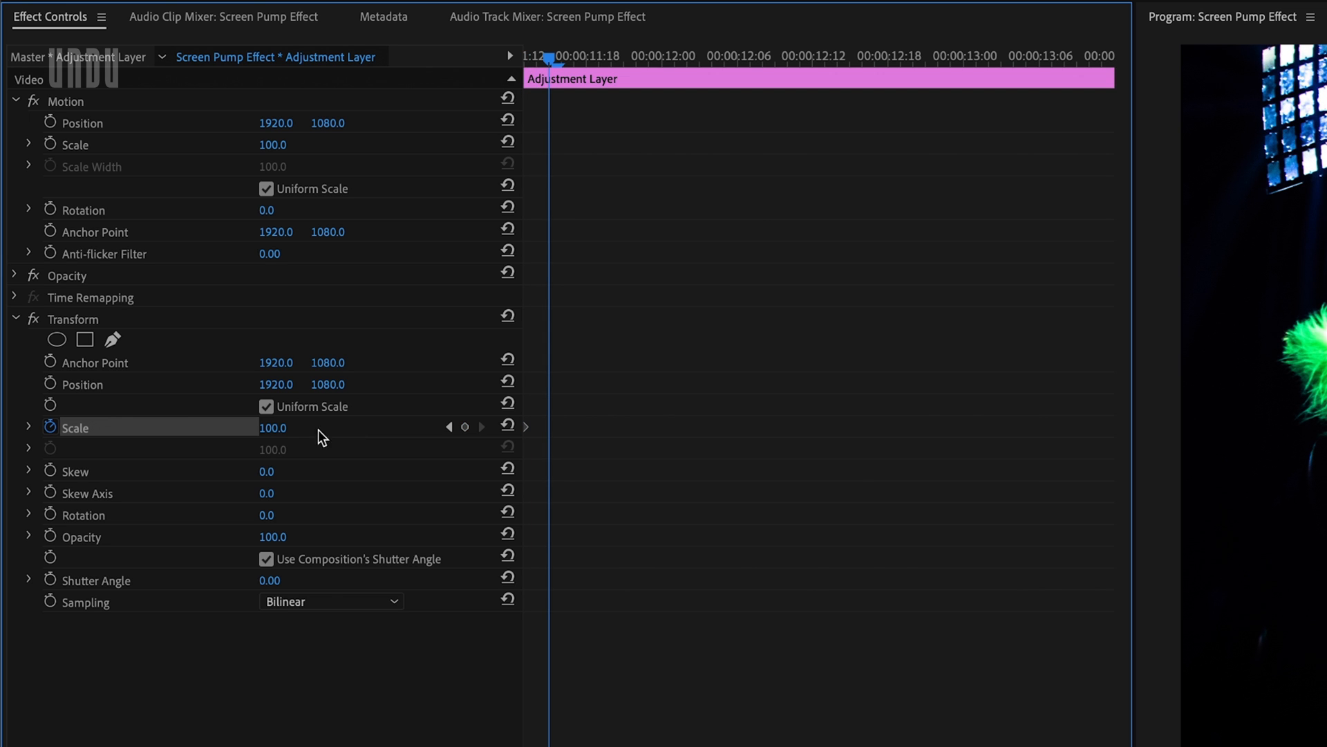
type("135")
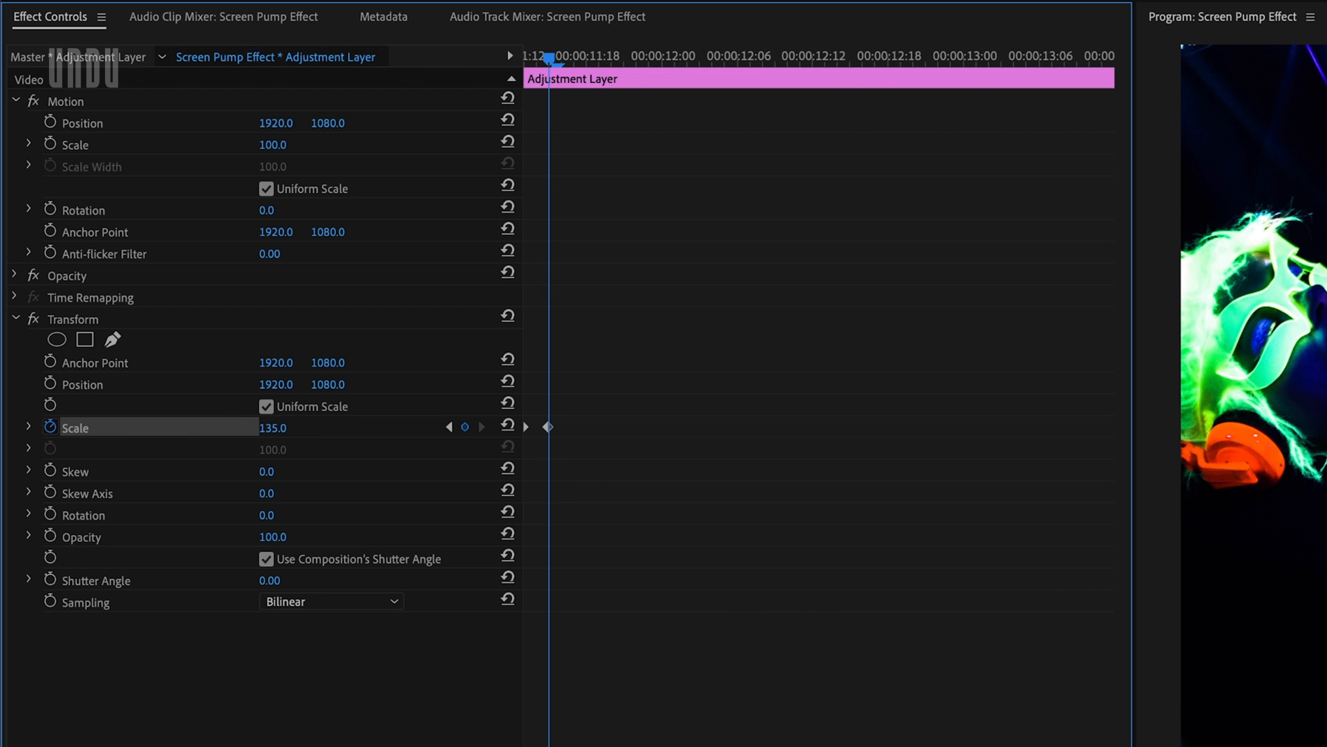
mouse_move(540, 437)
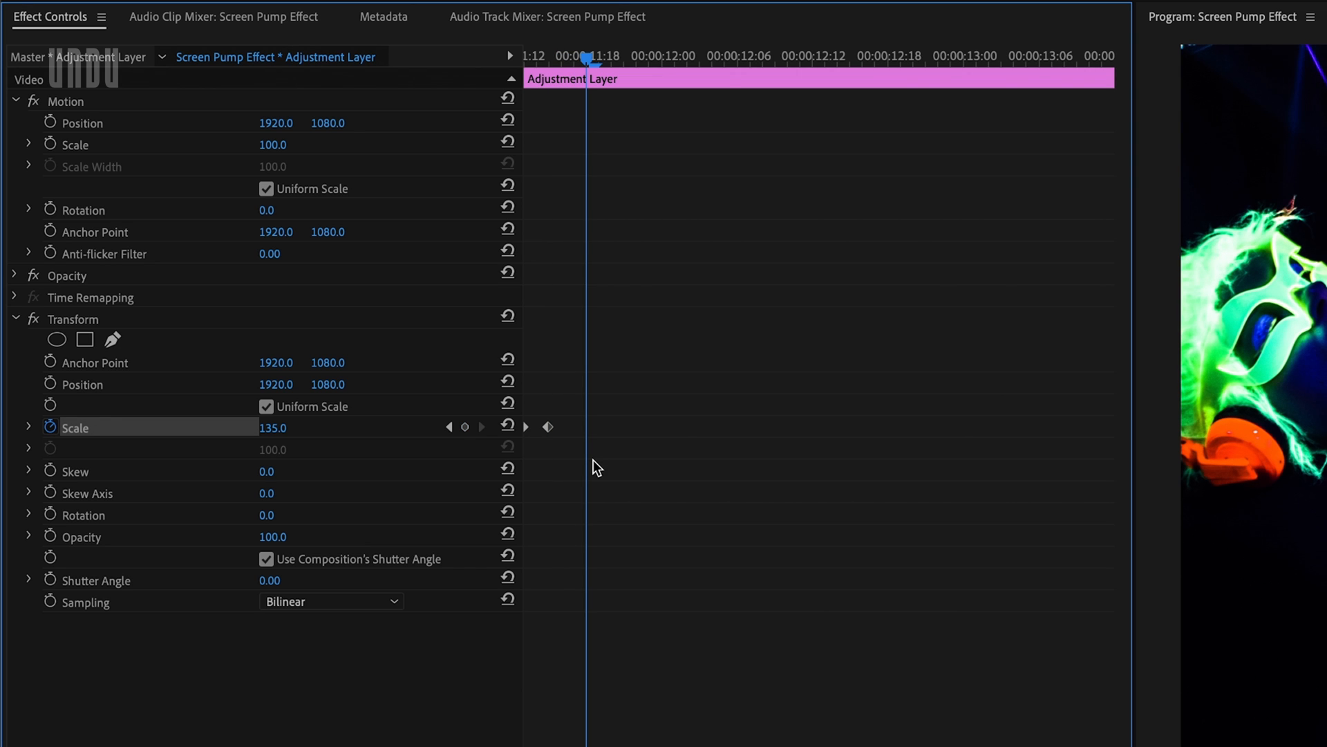
mouse_move(507, 426)
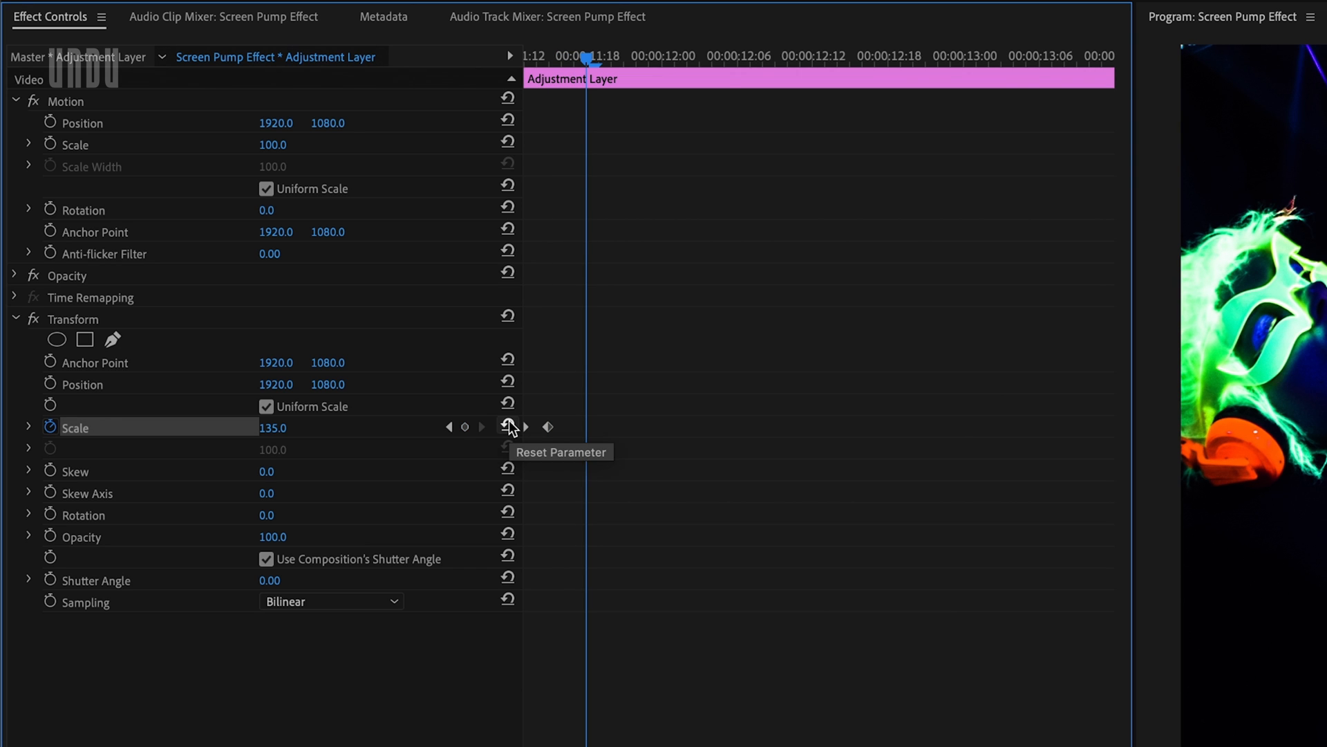
left_click(508, 426)
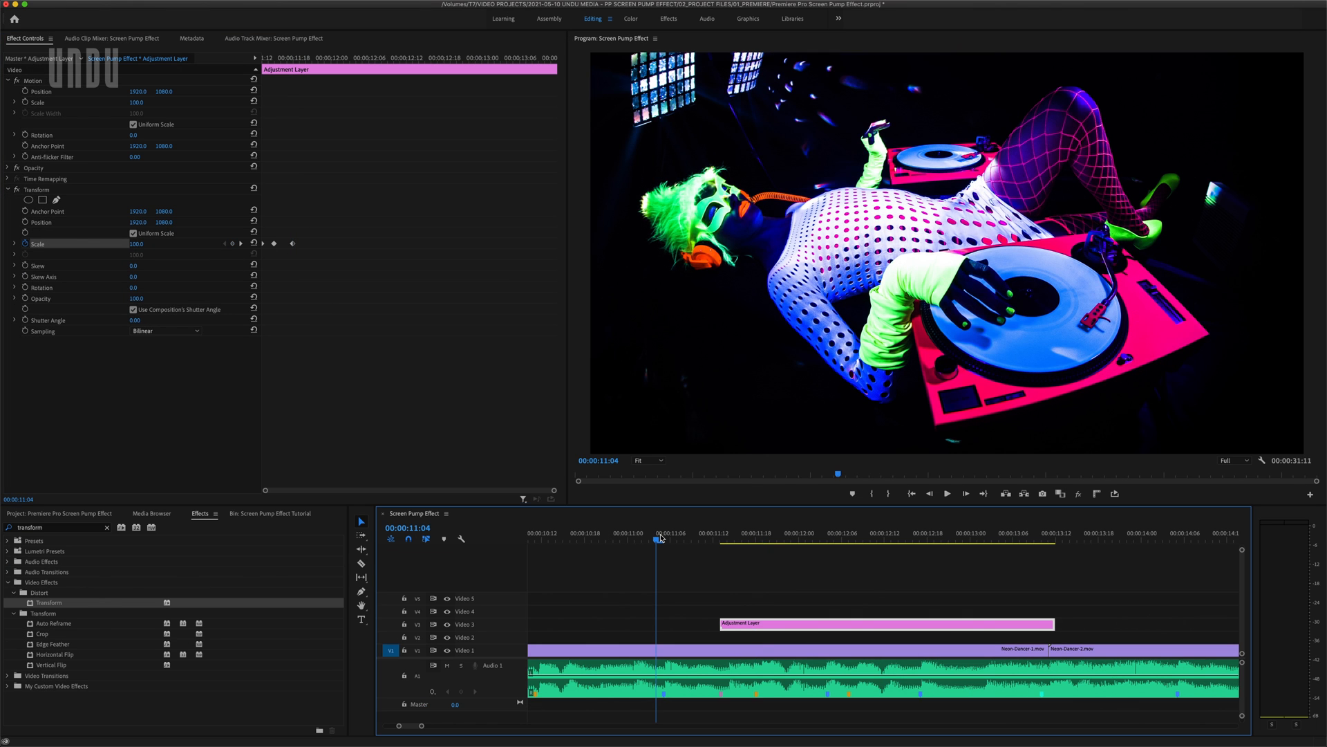
left_click(947, 493)
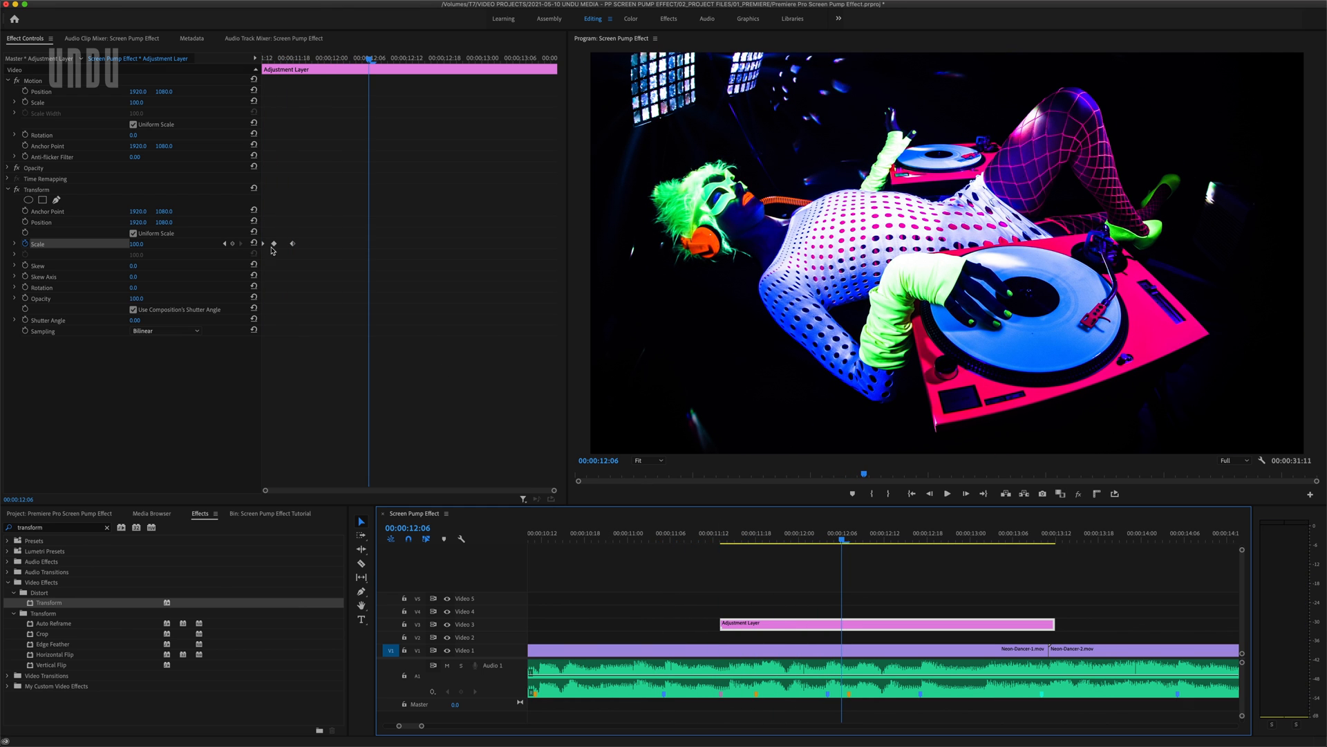
left_click_drag(842, 539, 791, 539)
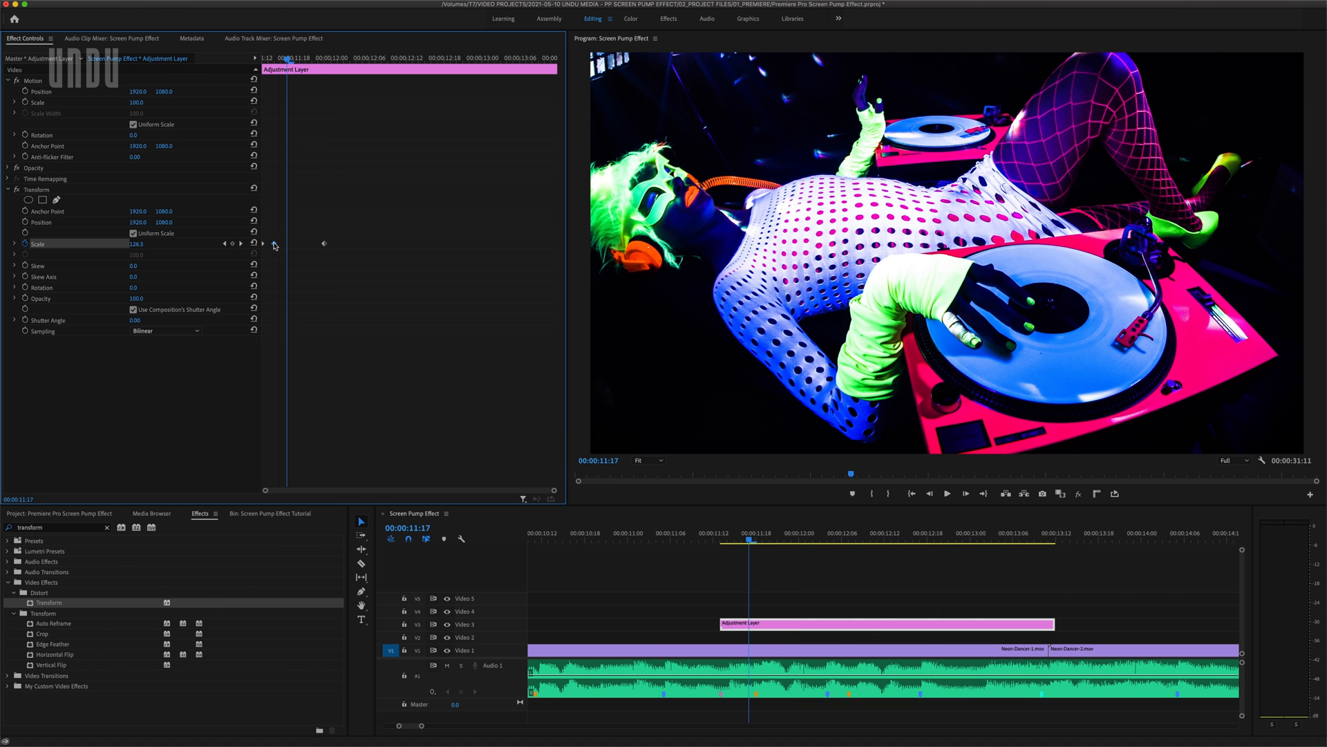
type("15")
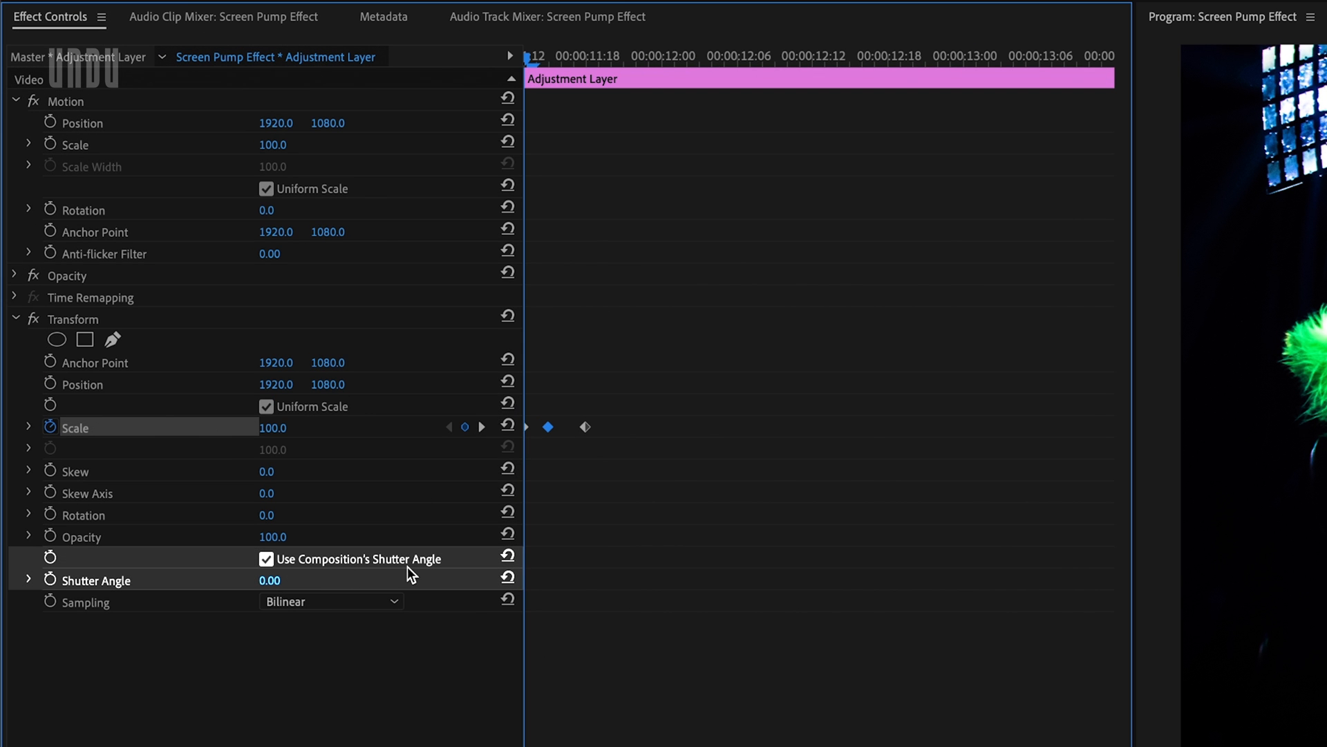
Step: Uncheck Use Composition's Shutter Angle in Transform to use a custom shutter angle
left_click(267, 559)
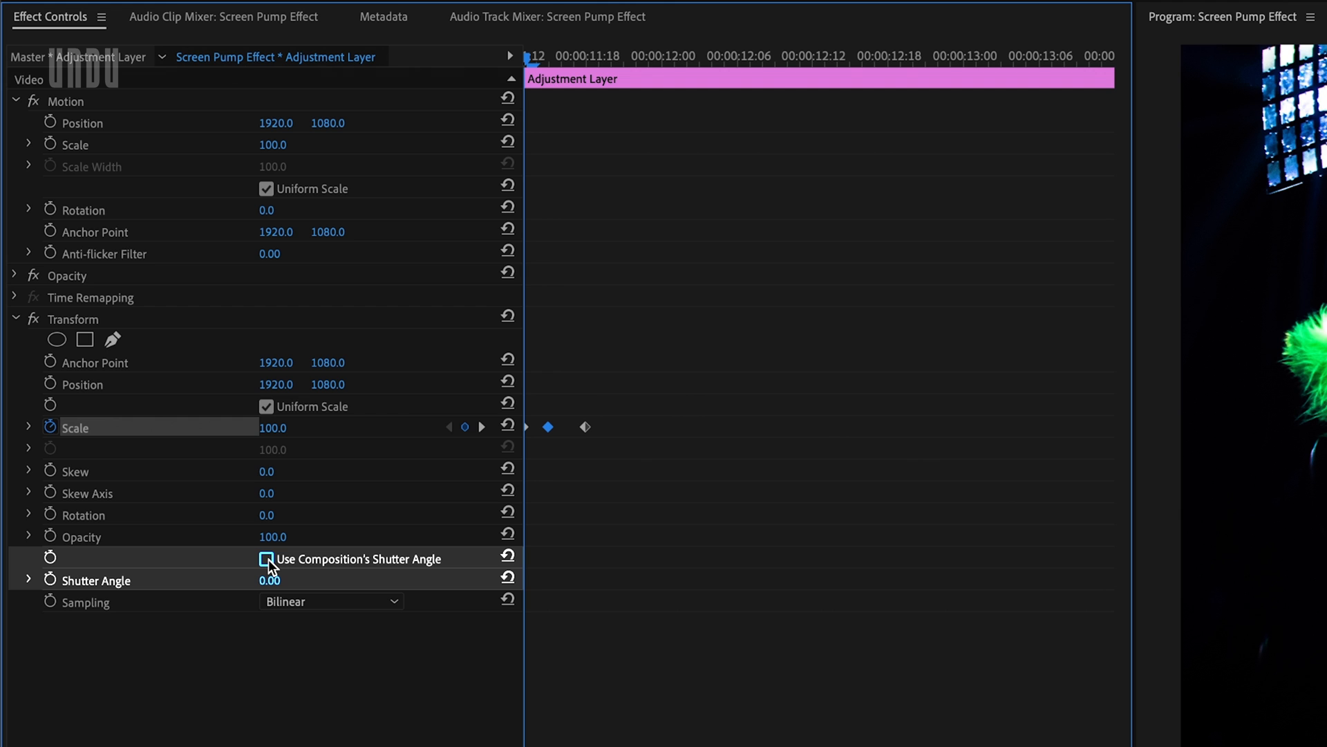
left_click(267, 558)
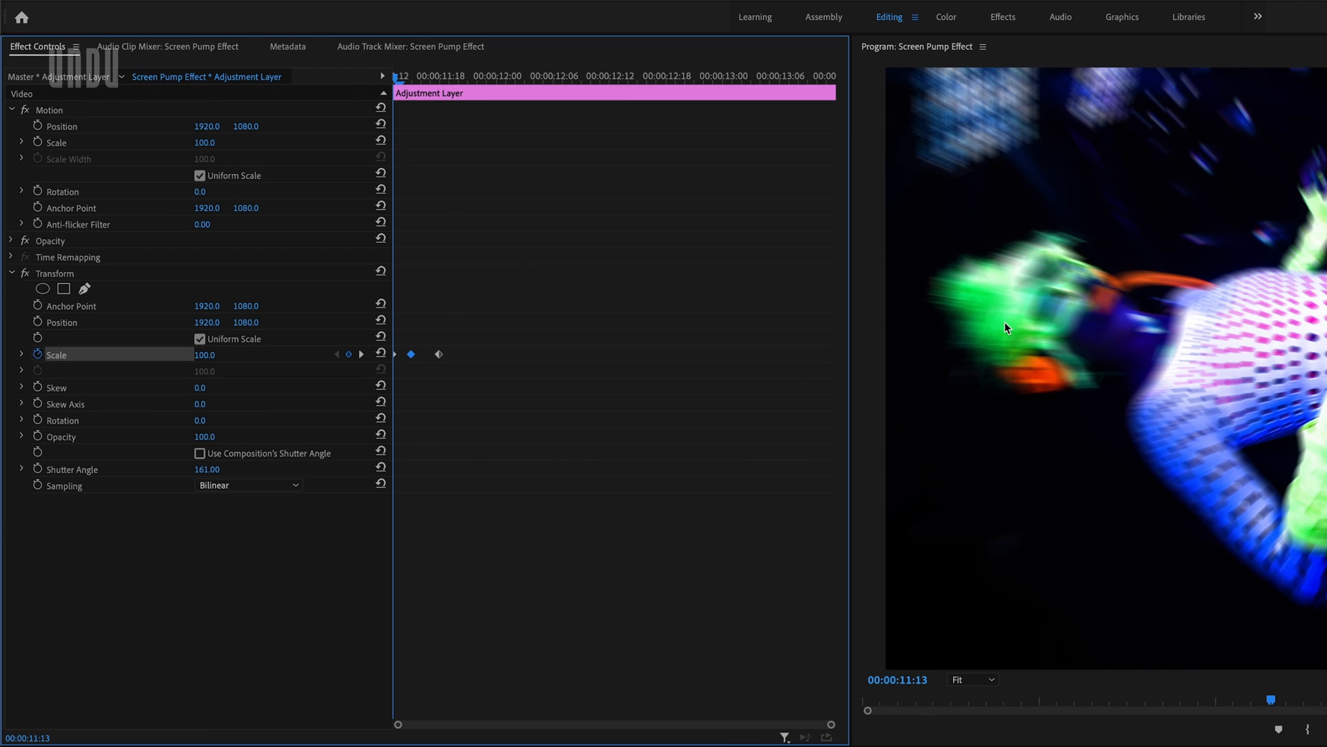
mouse_move(583, 466)
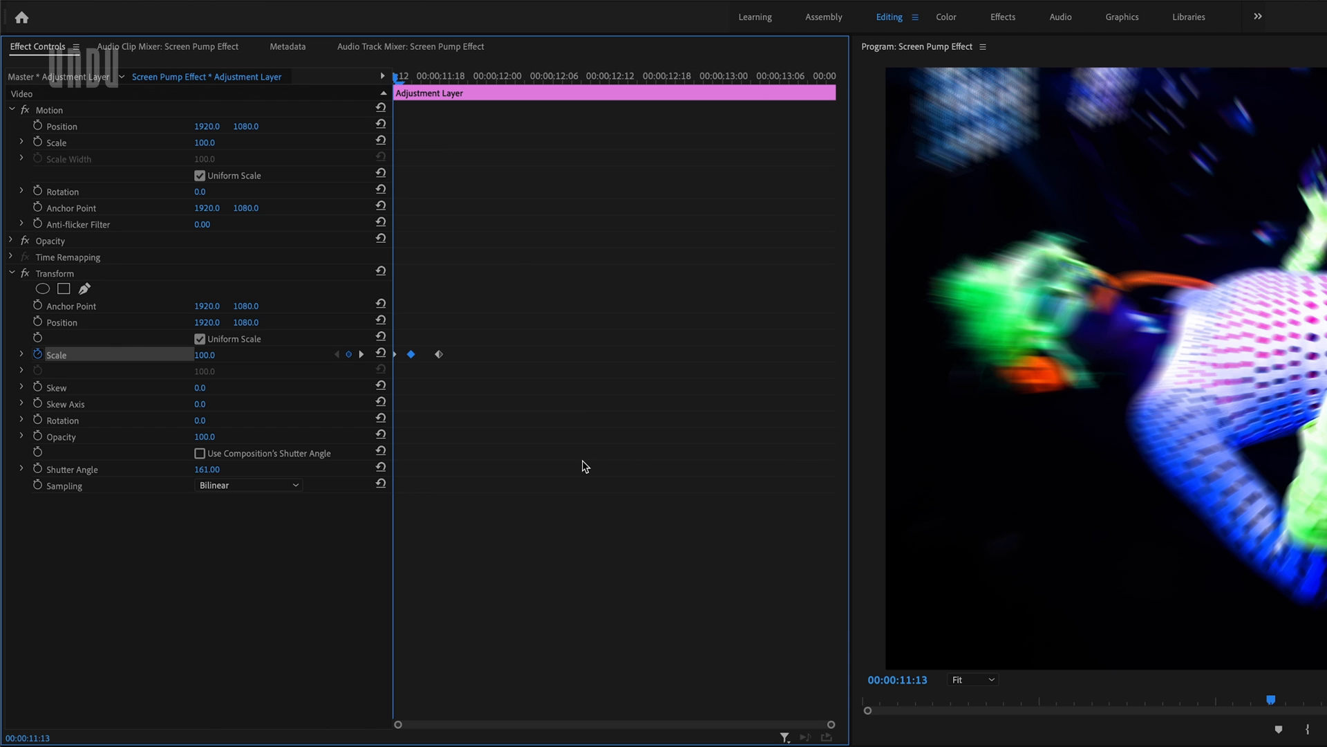
mouse_move(185, 472)
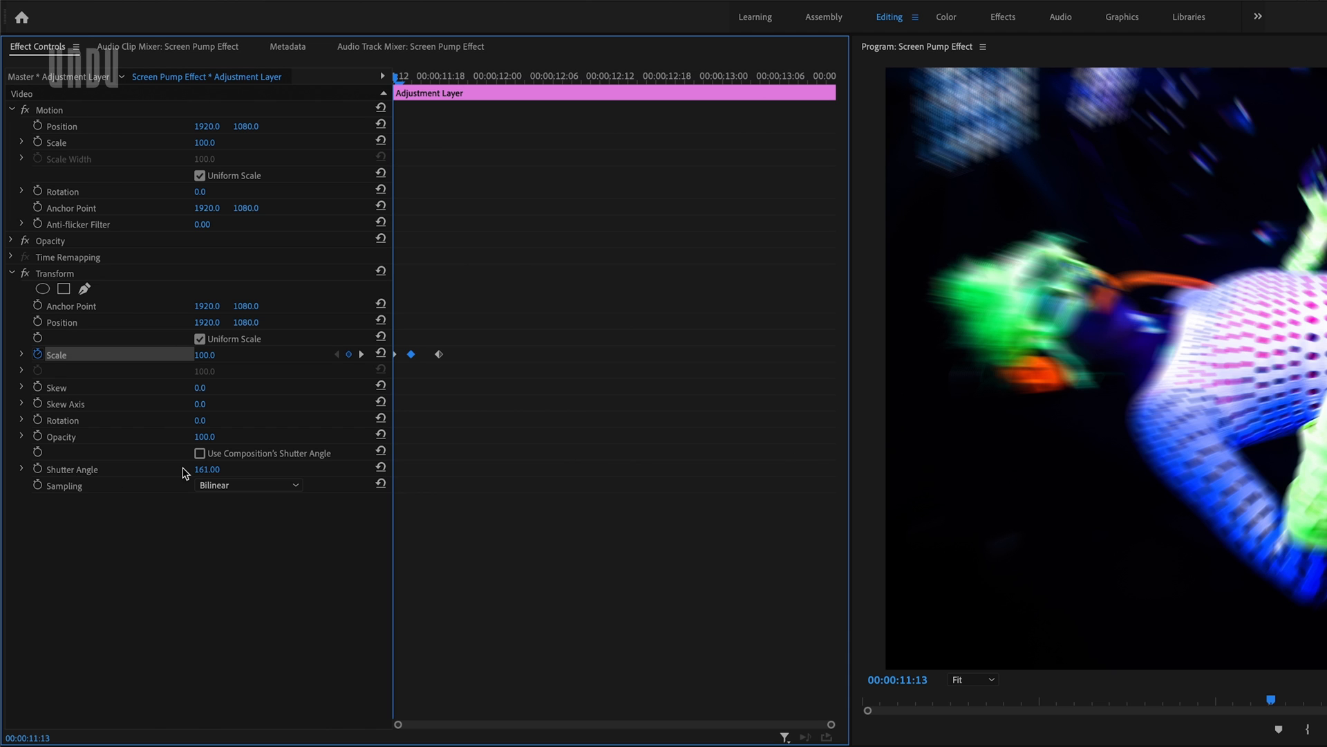
mouse_move(189, 475)
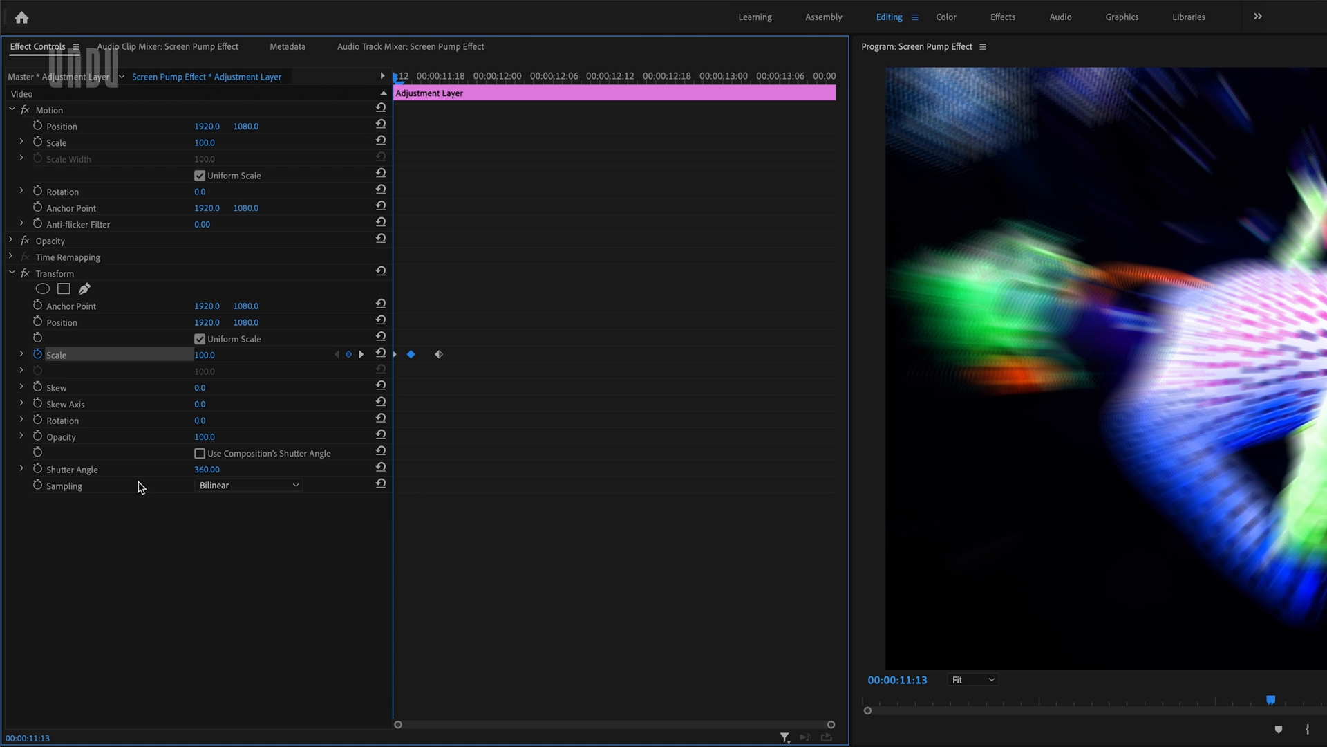
mouse_move(520, 506)
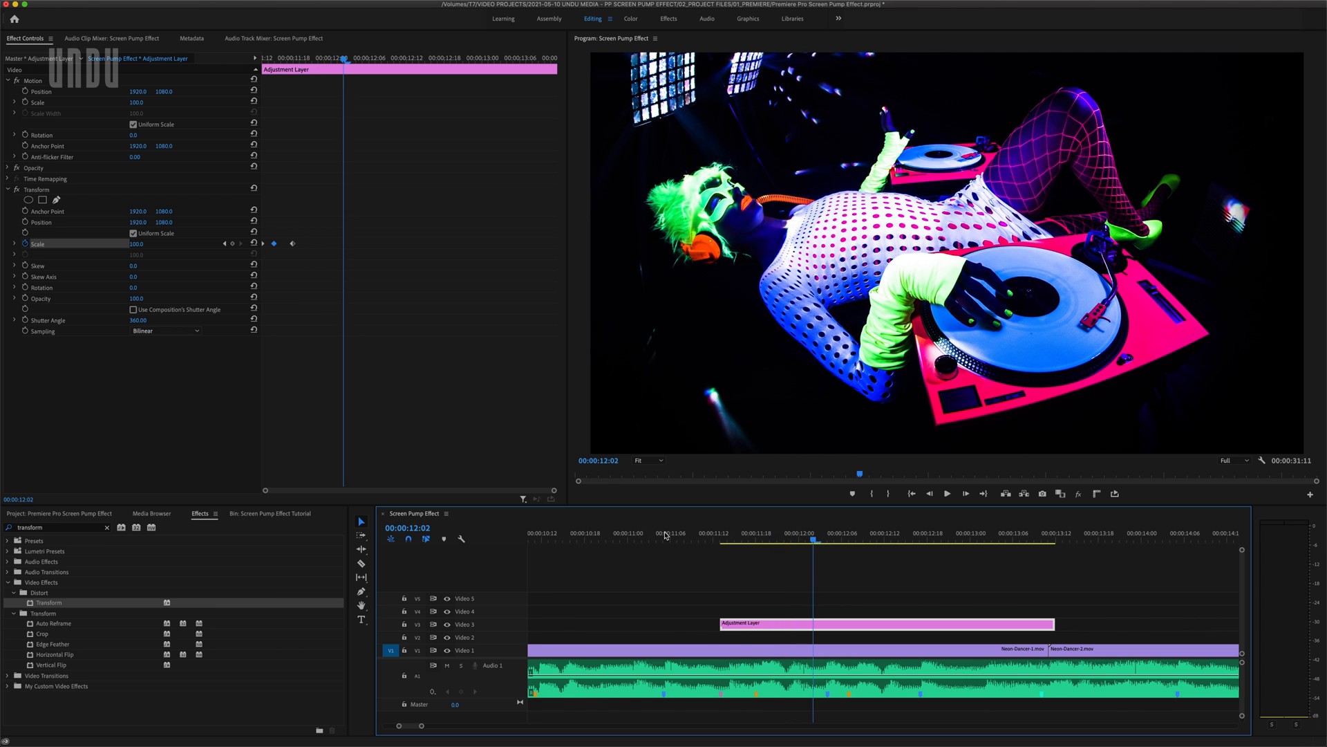
mouse_move(275, 248)
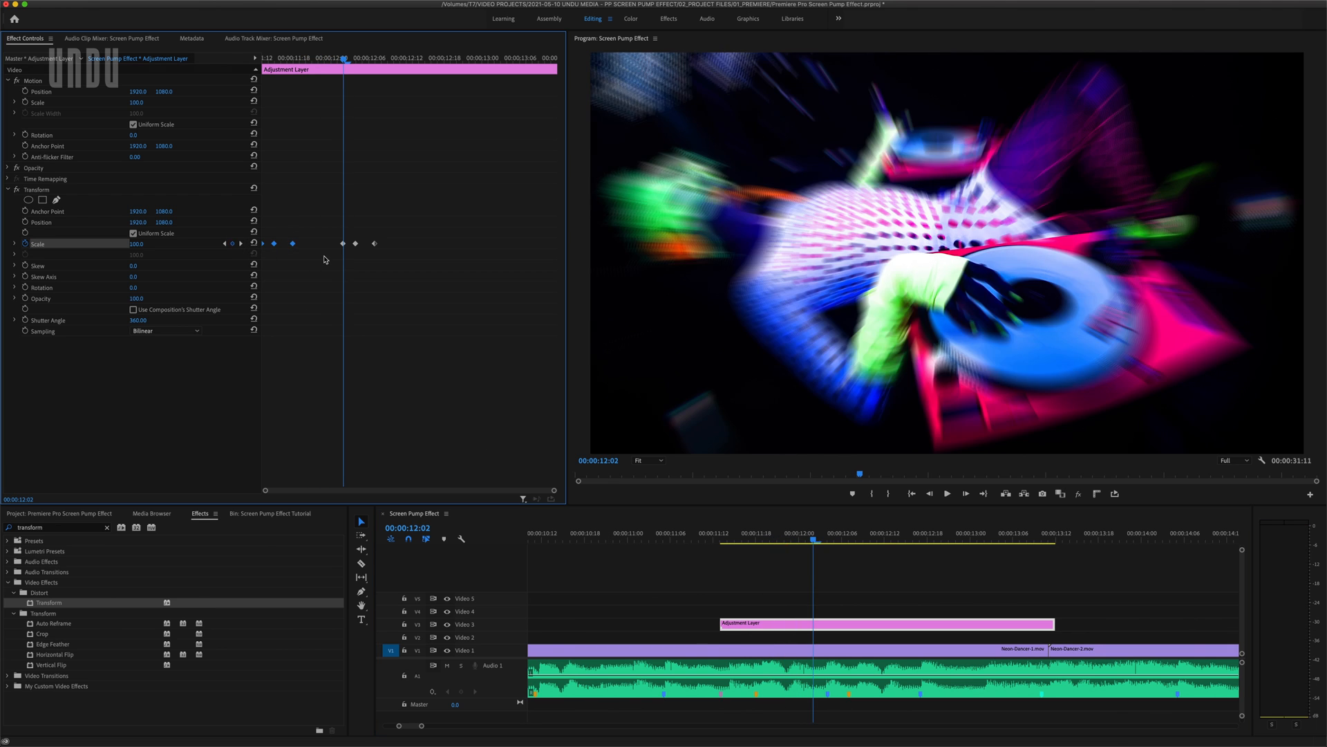
mouse_move(368, 256)
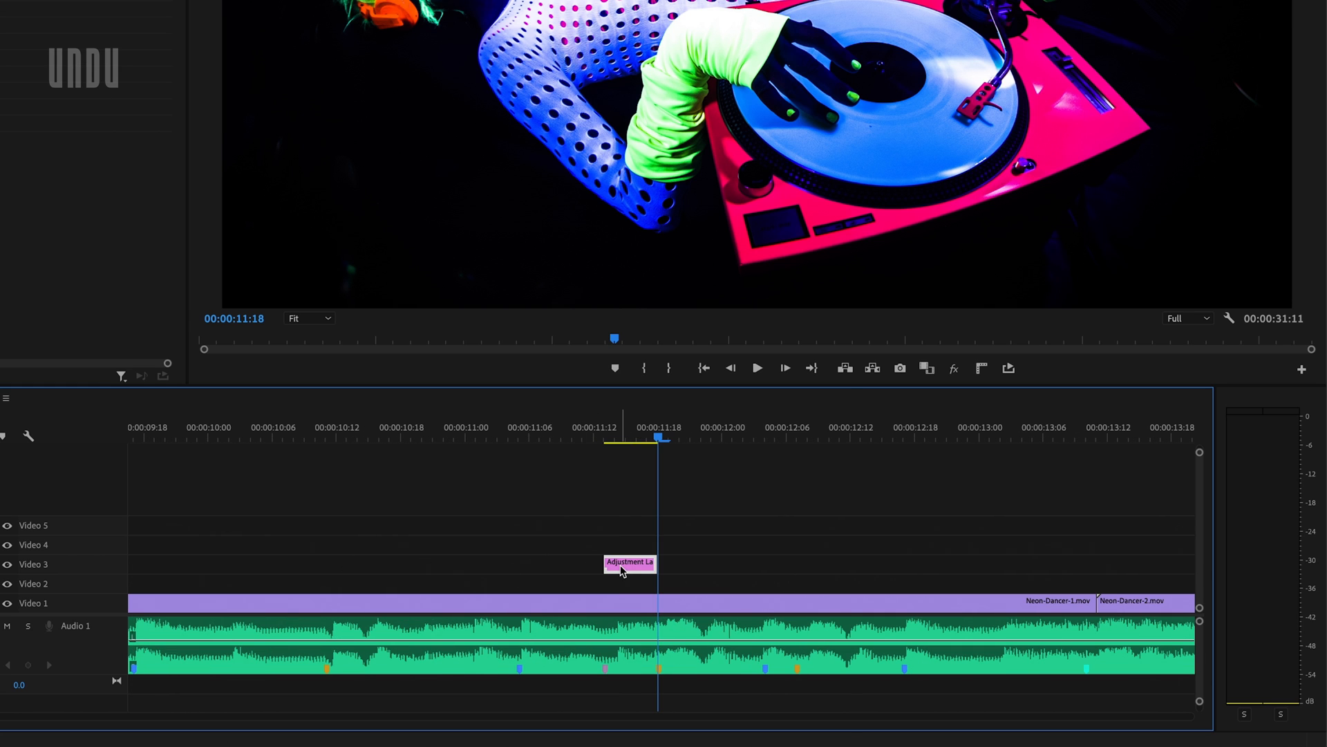
Step: Rename the short adjustment layer clip to 'AL - Single Screen Pump'
double_click(629, 562)
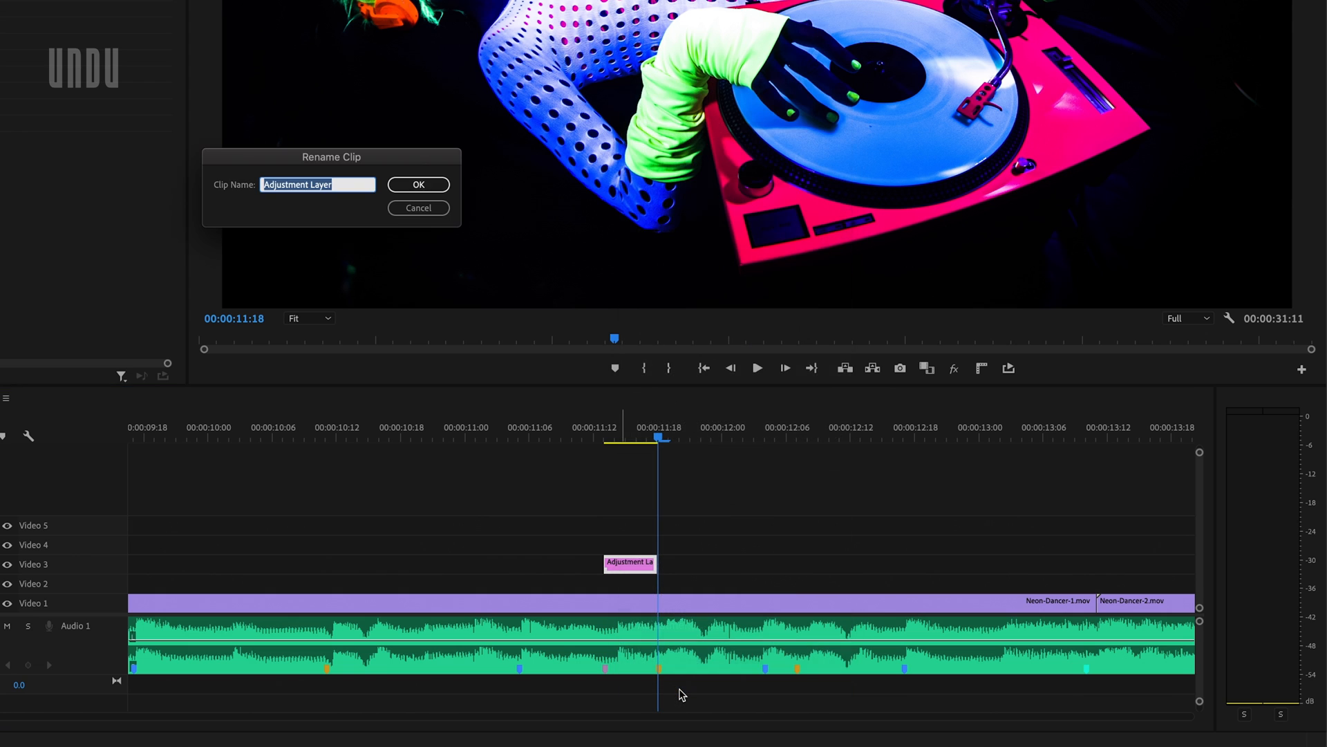
type("A")
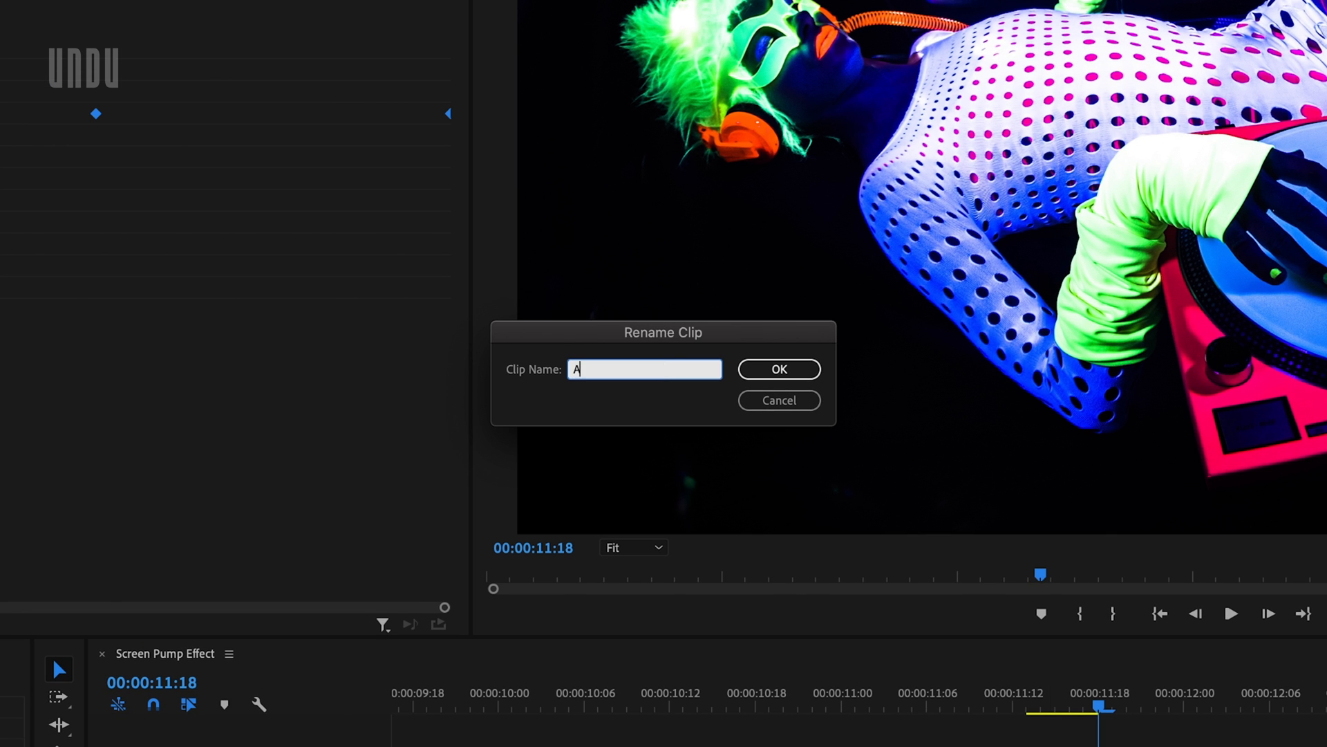
type("L - Single")
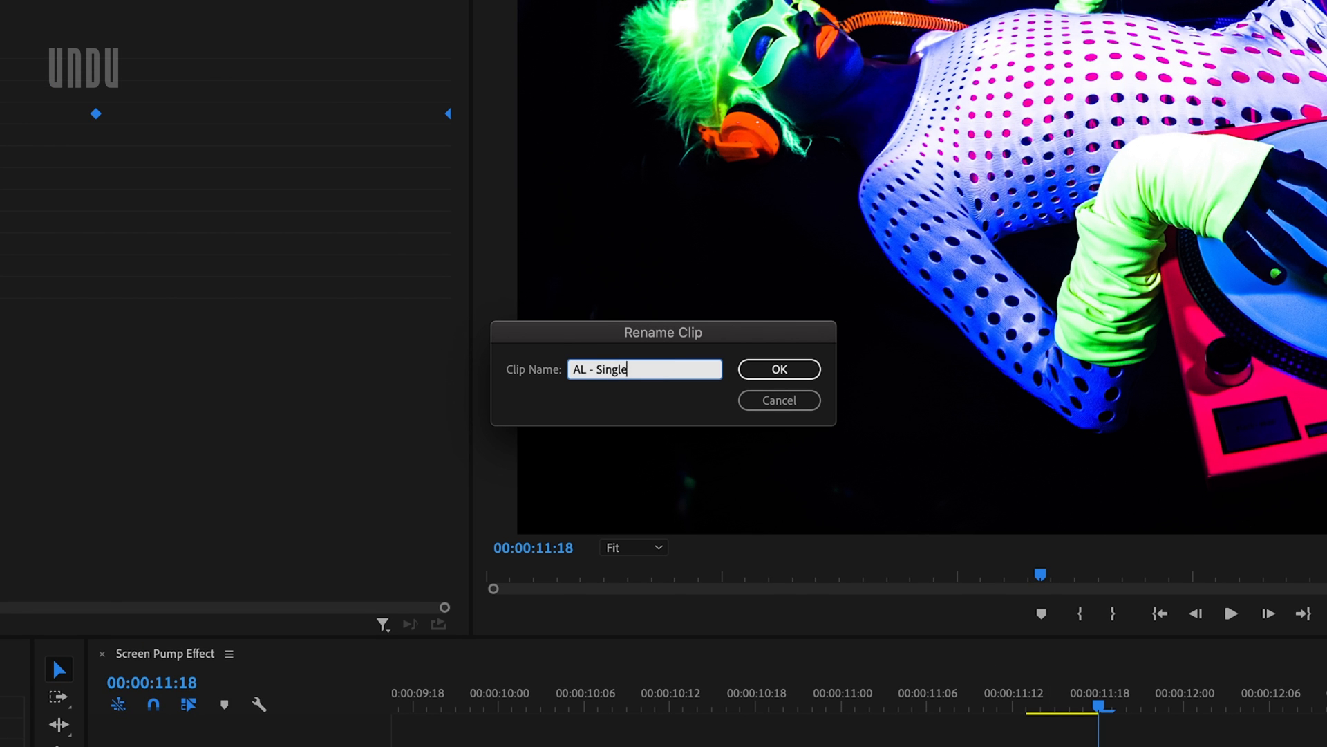
left_click(777, 368)
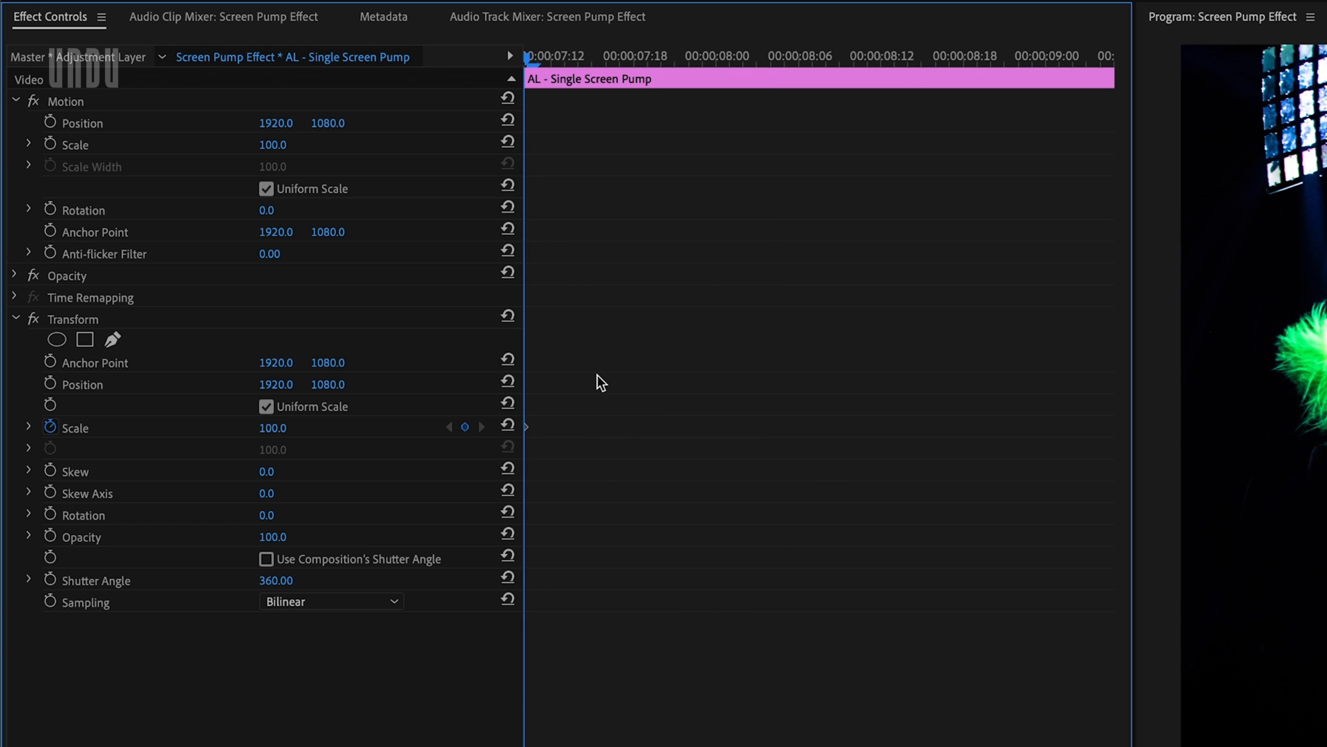
Step: Add alternating Scale keyframes peaking at 120 and 118, each returning to 100
double_click(272, 427)
type("120")
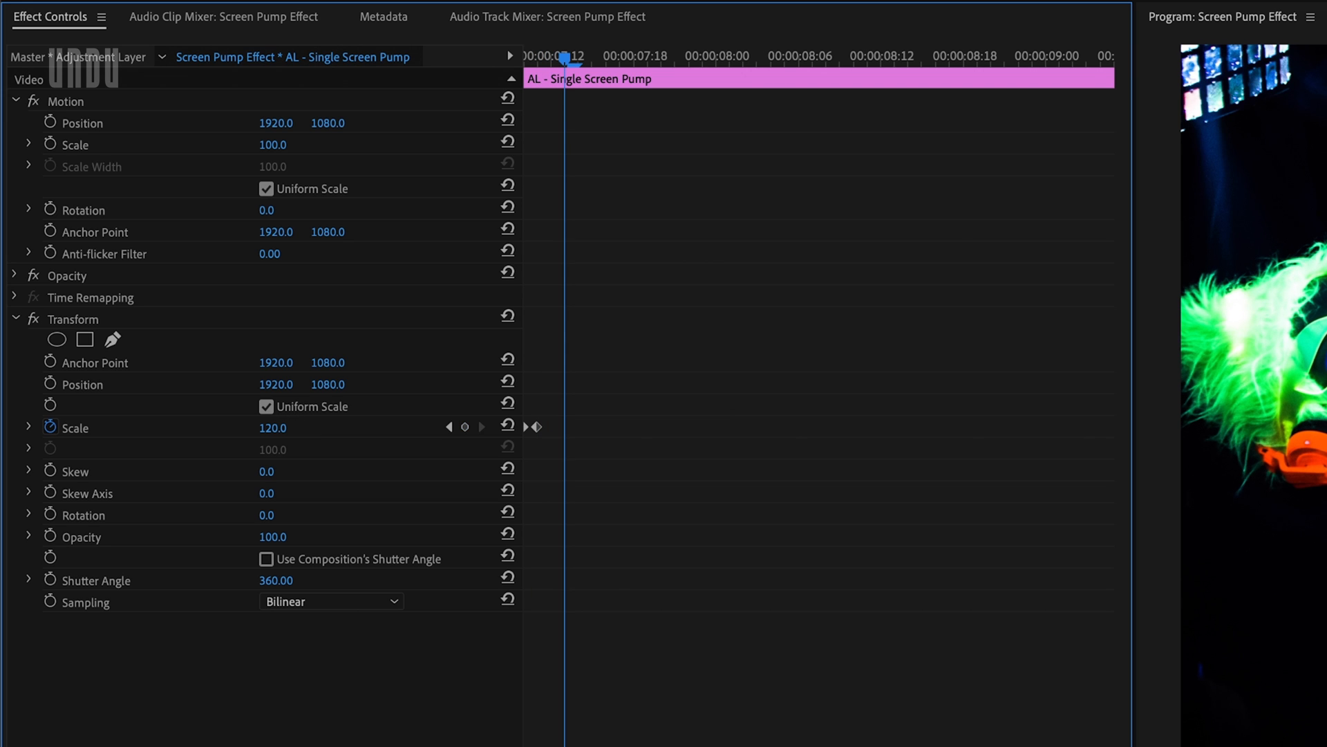
left_click(509, 426)
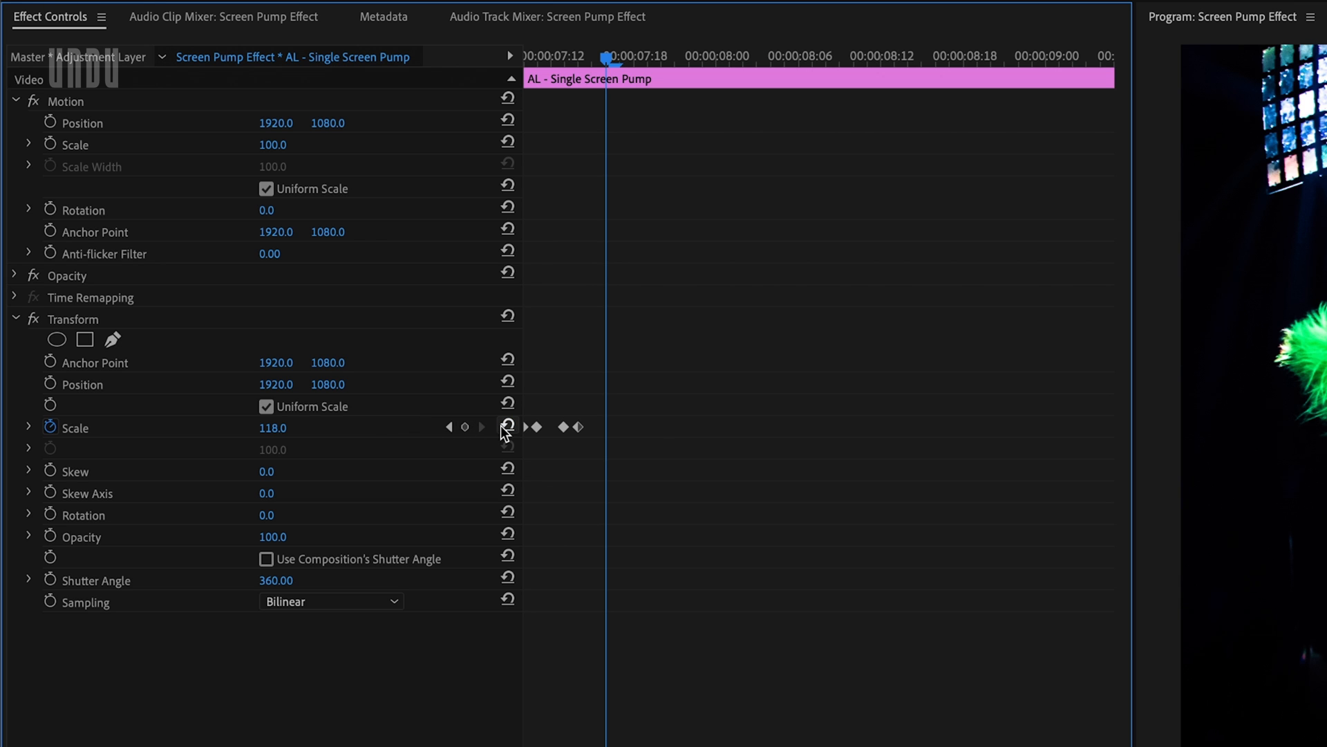
left_click(507, 426)
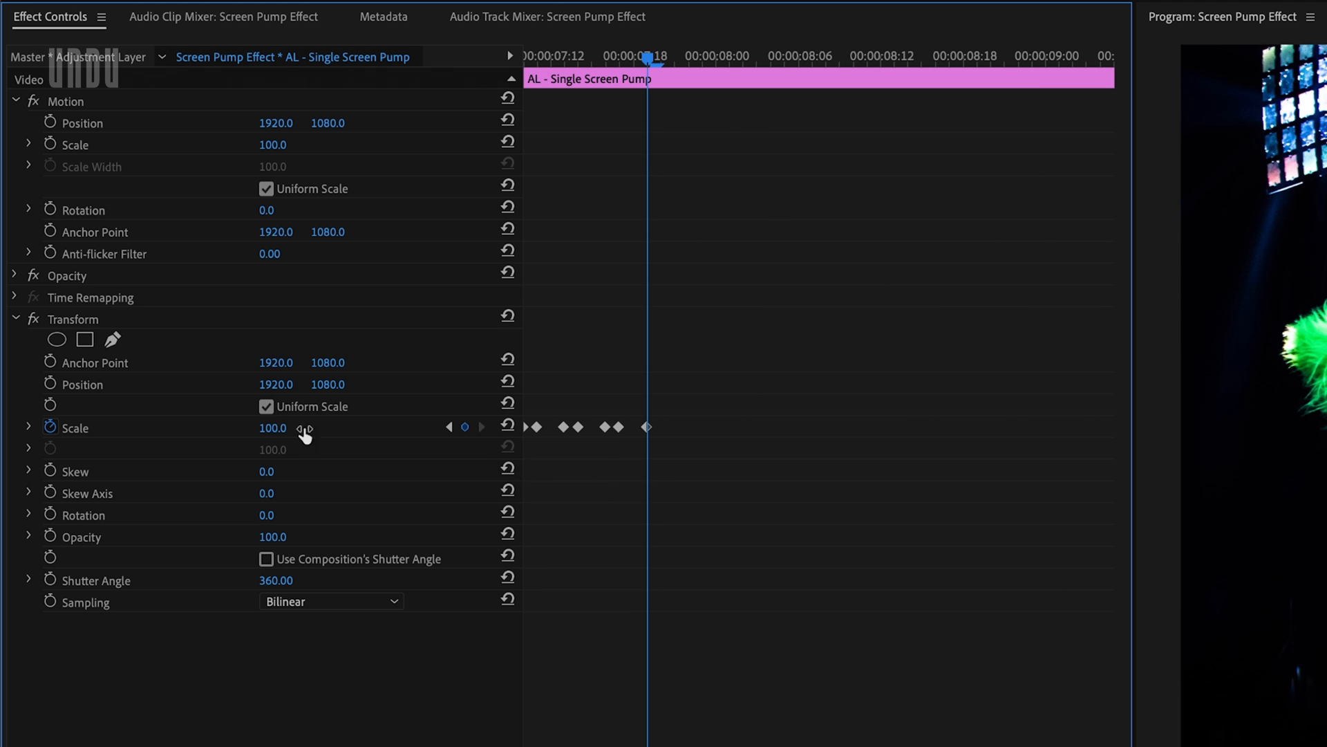
left_click_drag(272, 428, 321, 427)
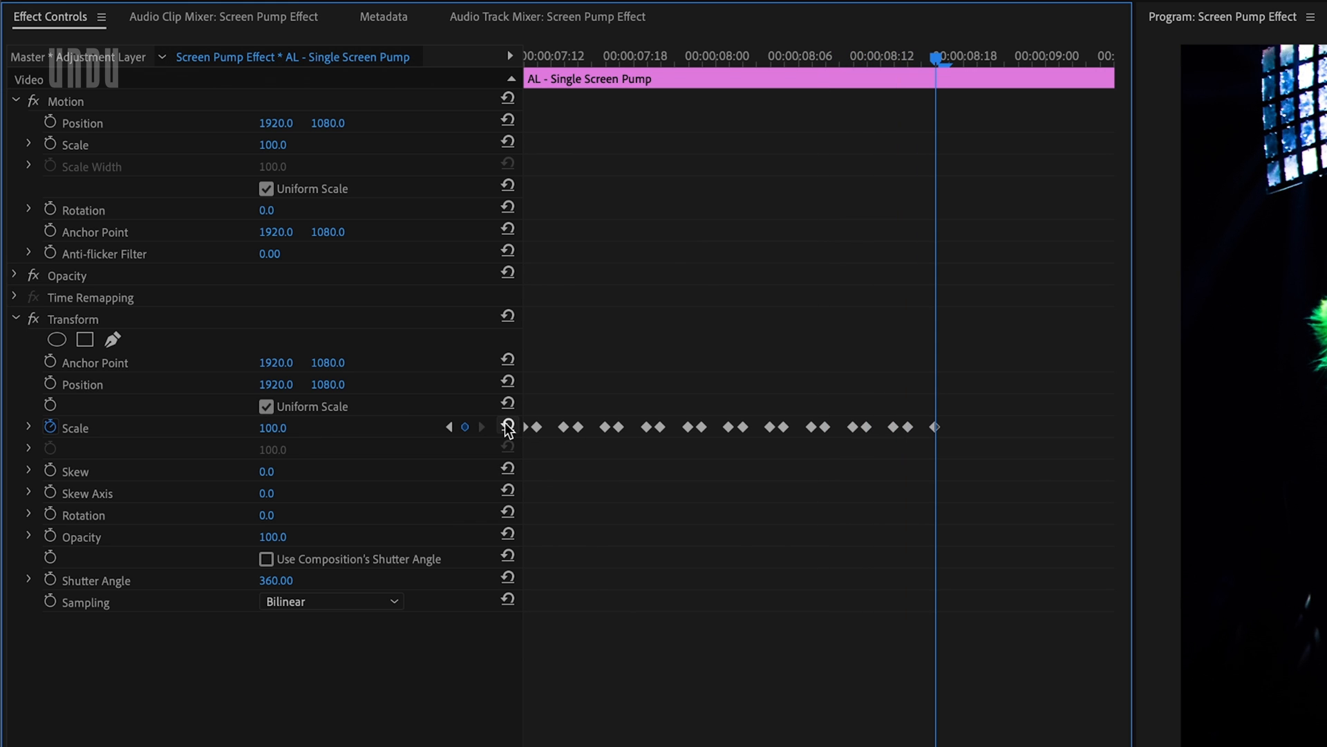
left_click(28, 427)
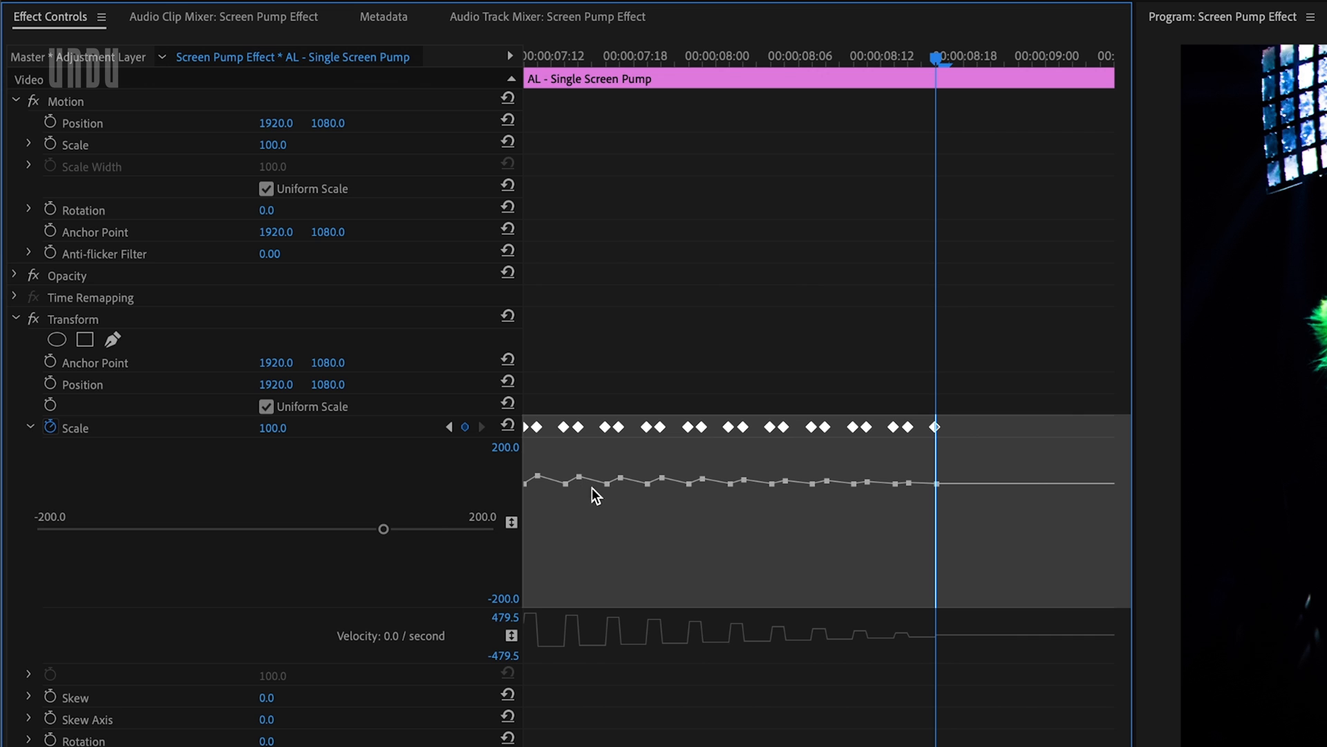
mouse_move(847, 509)
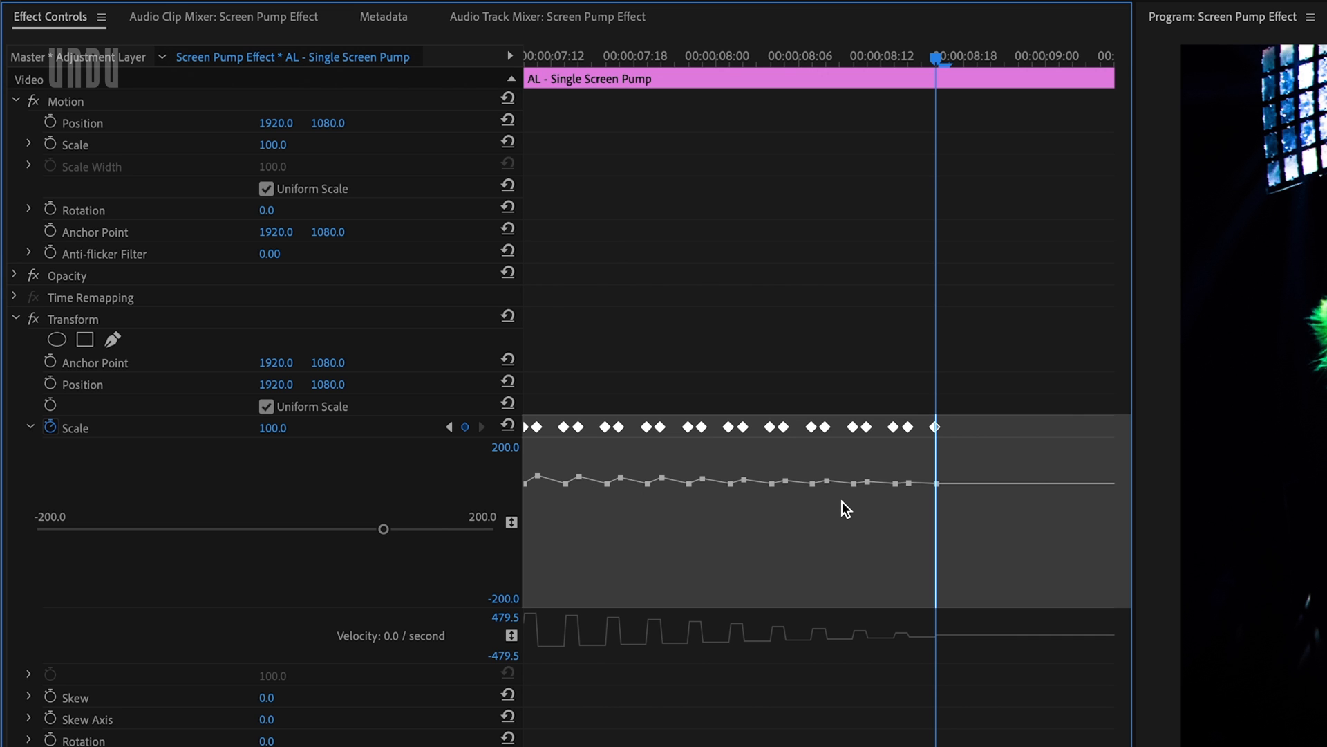
Step: Deselect the Scale pump keyframes in Effect Controls
left_click(787, 60)
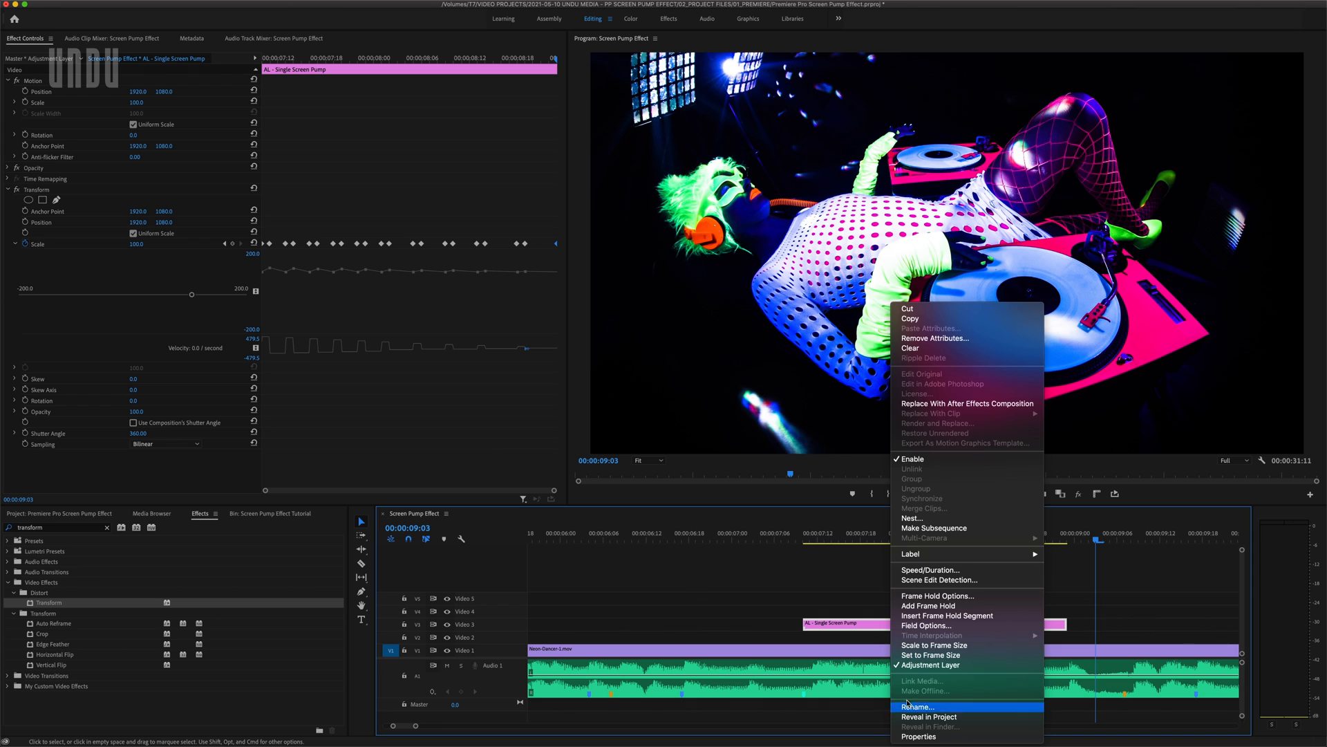
Step: Rename the pump clip 'AL - Big Bass Pump' and give it a green label
left_click(919, 705)
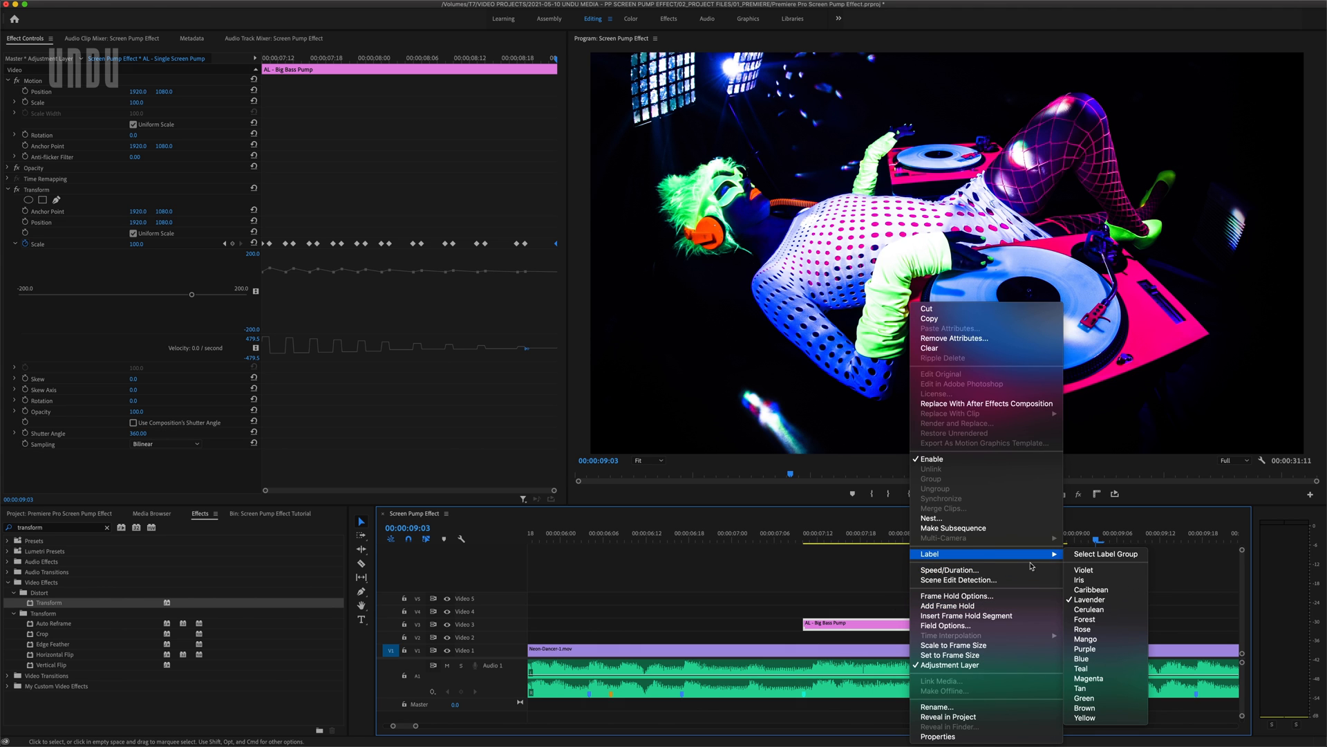
left_click(1085, 648)
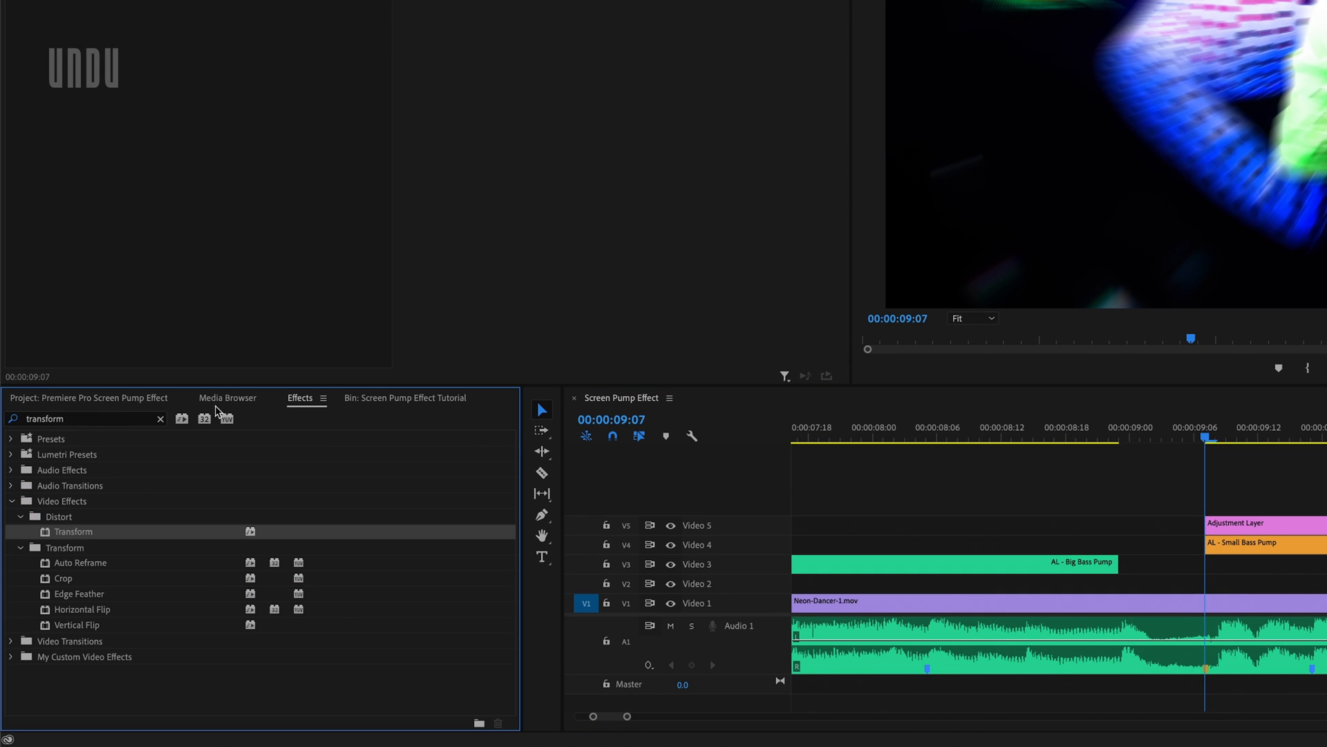
Step: Search 'lumetri c' and apply Lumetri Color to the top adjustment layer on Video 5
type("lumetri color")
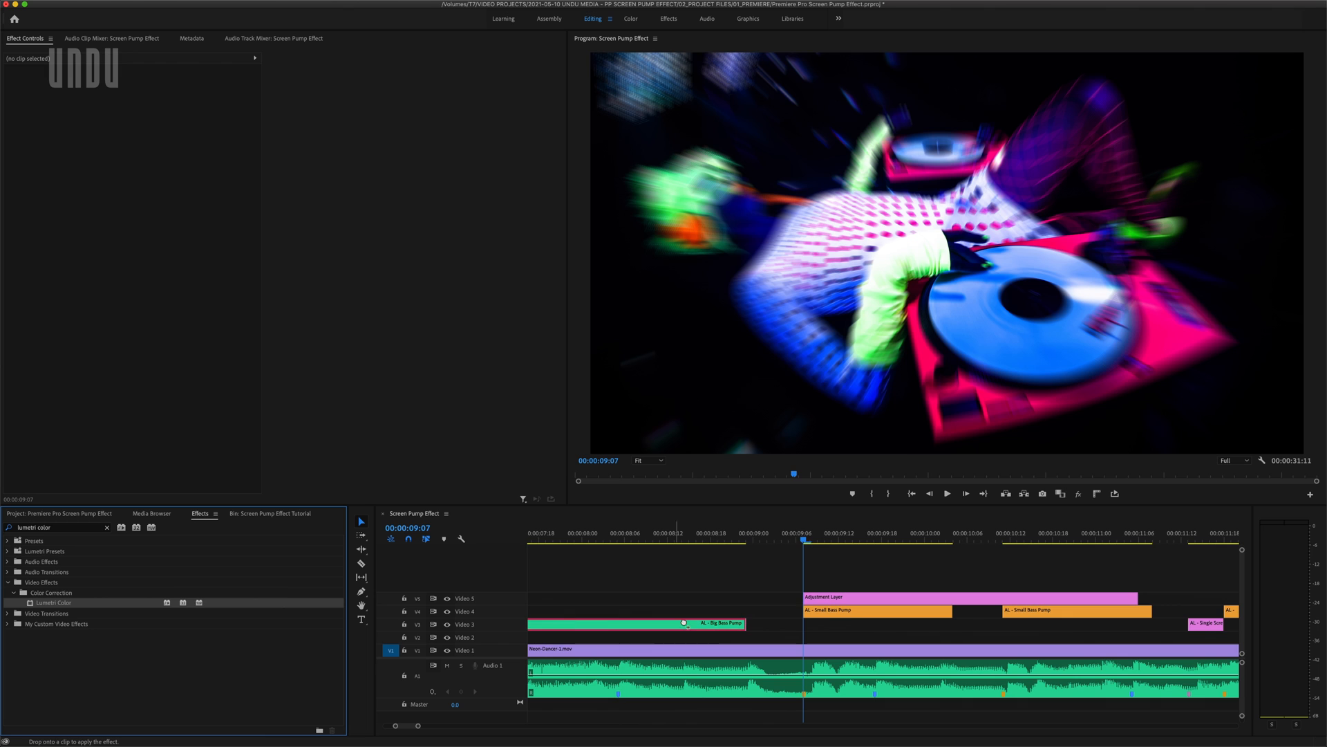
left_click(931, 597)
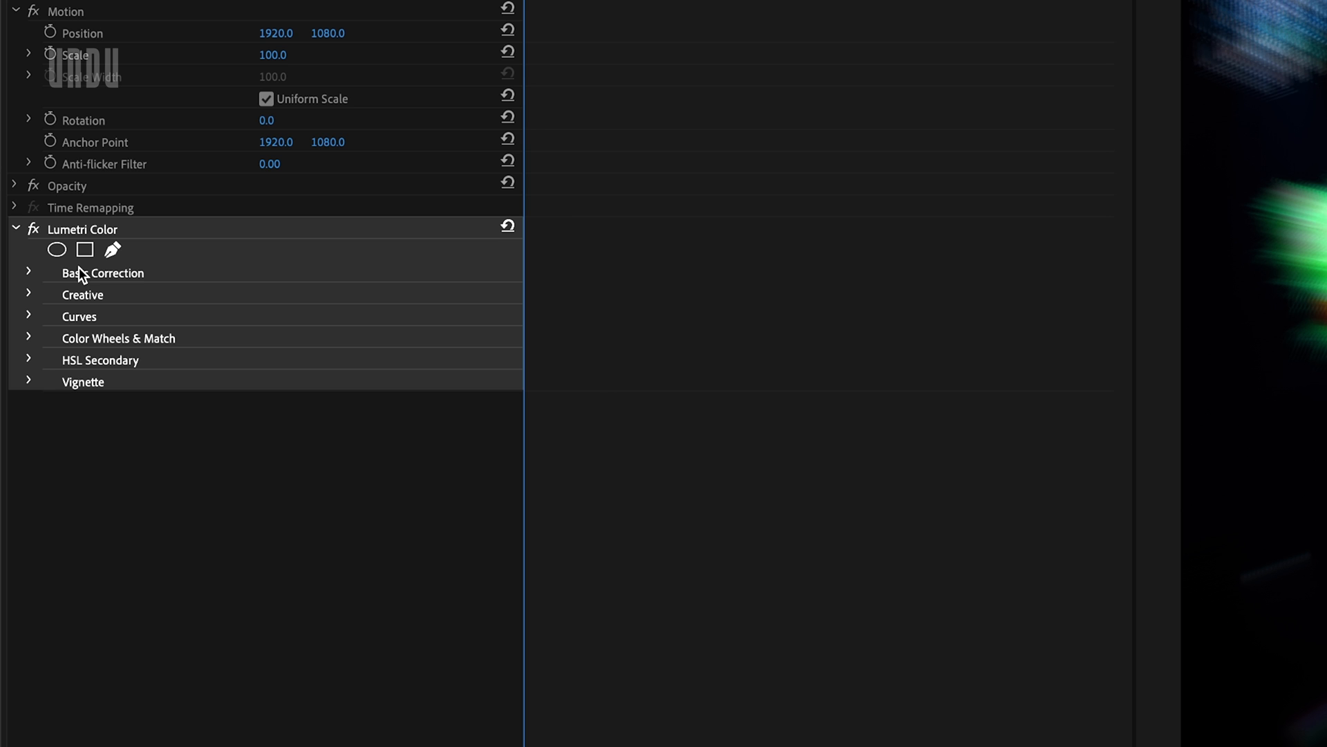
Step: Keyframe Lumetri Basic Correction Exposure at 5 and Contrast at 20 for the flash
left_click(28, 272)
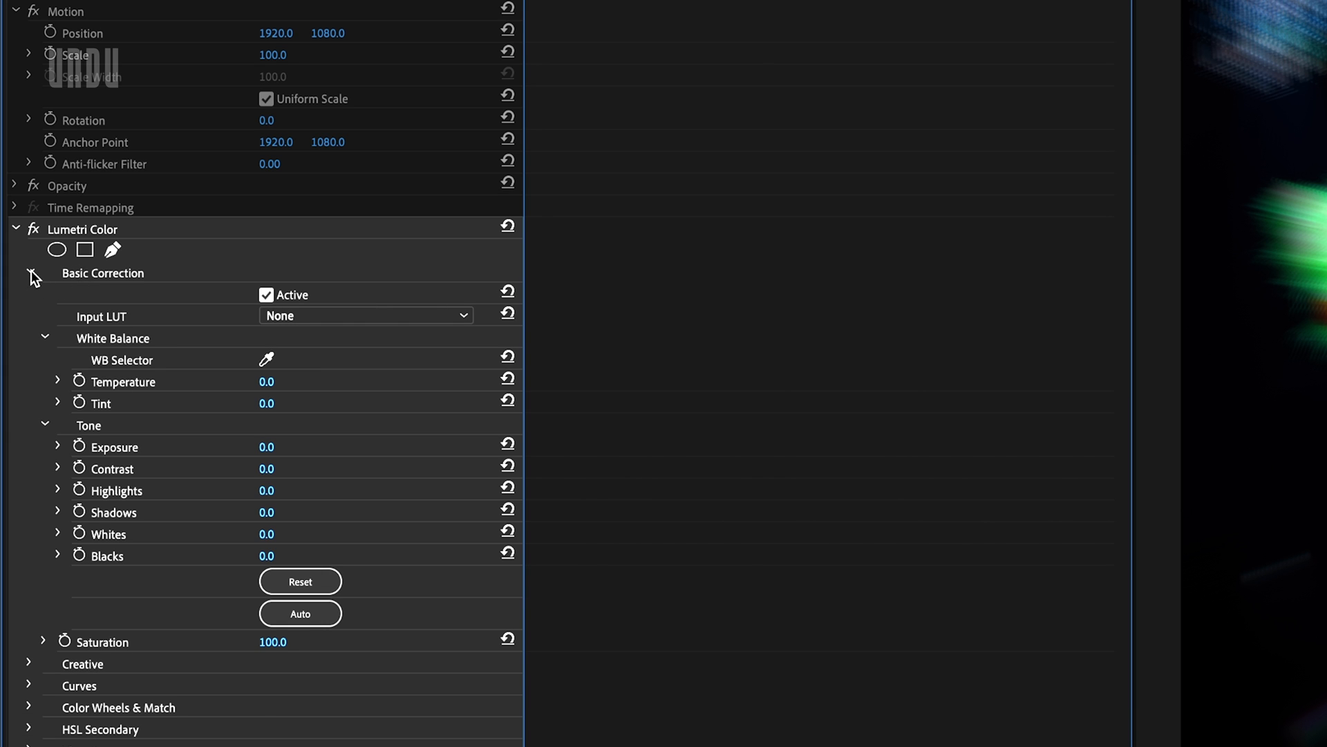
mouse_move(79, 449)
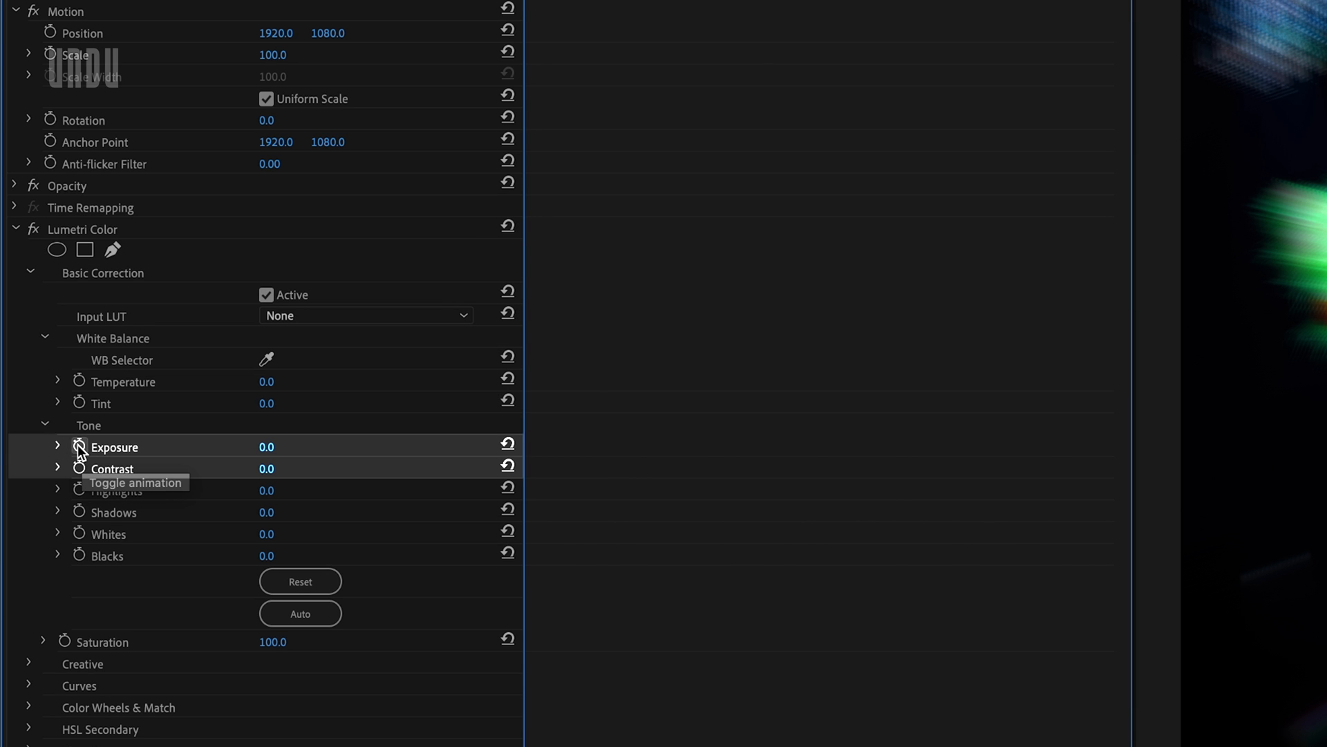
left_click(78, 447)
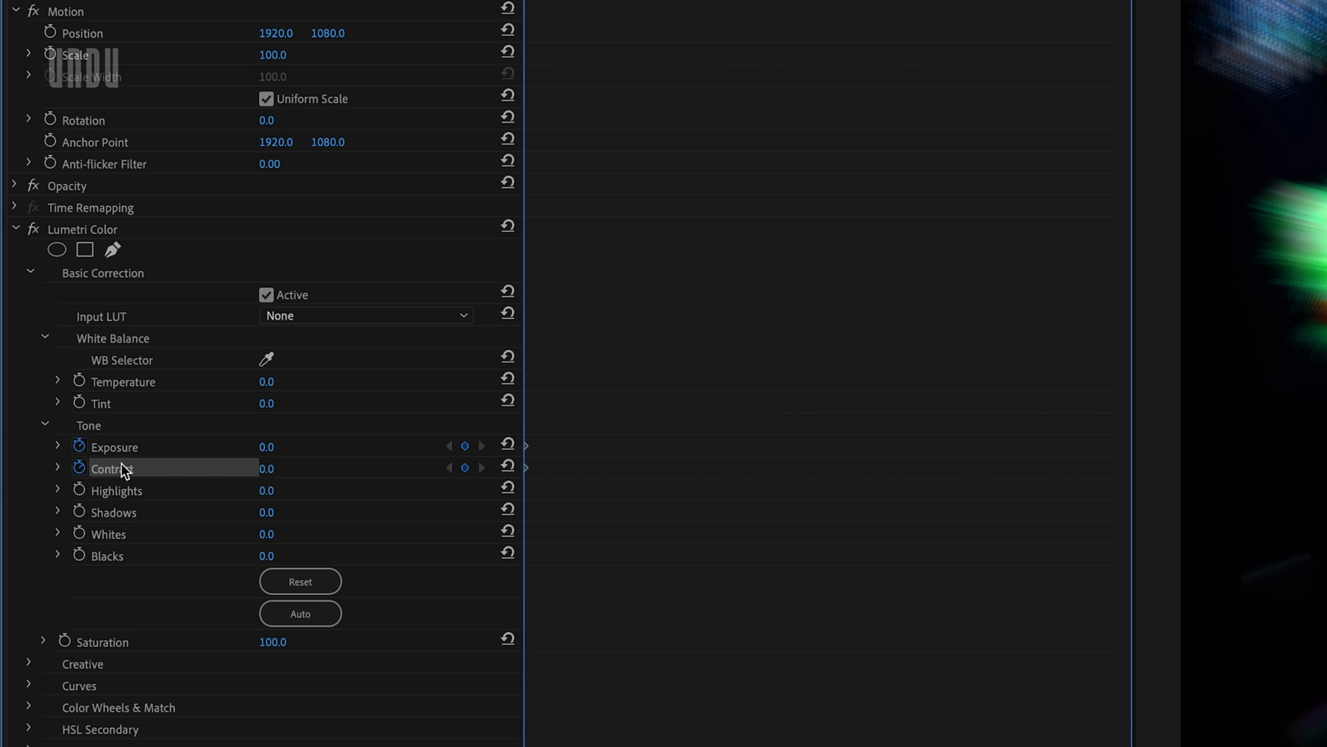
type("5")
type("20")
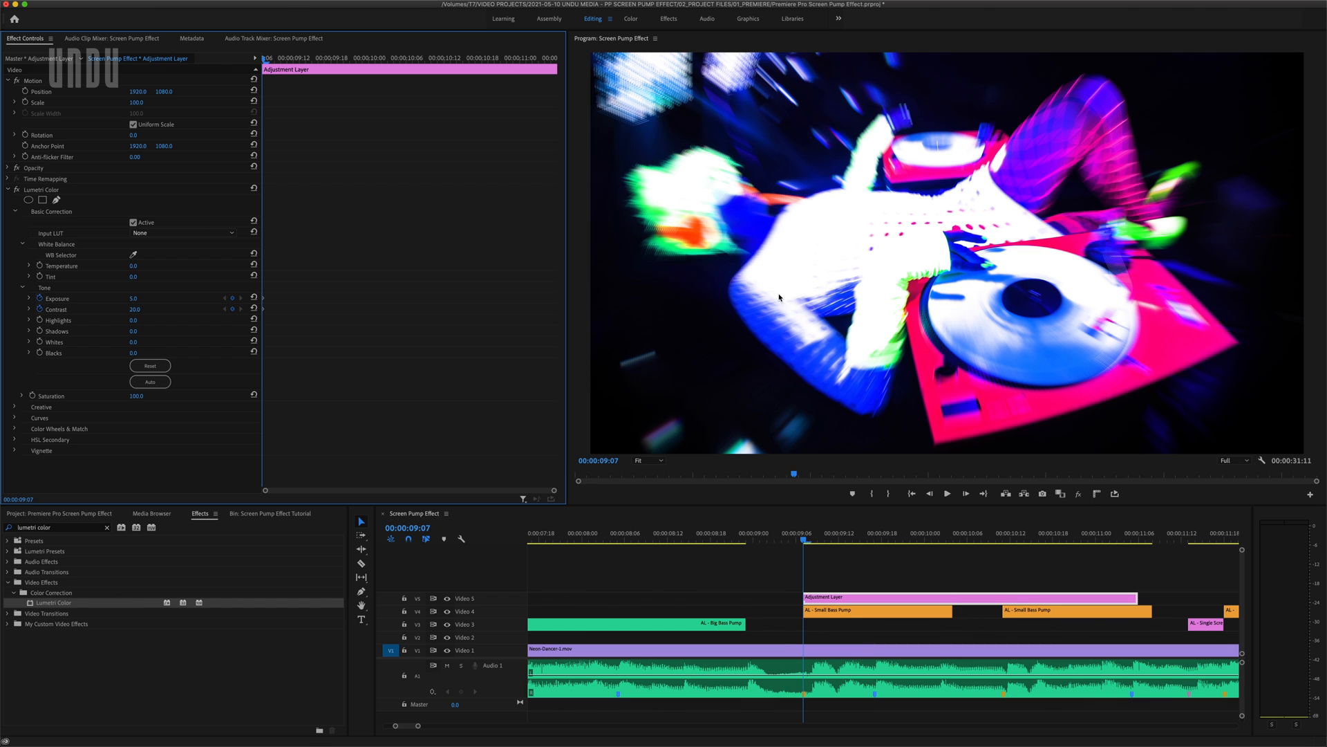
mouse_move(812, 252)
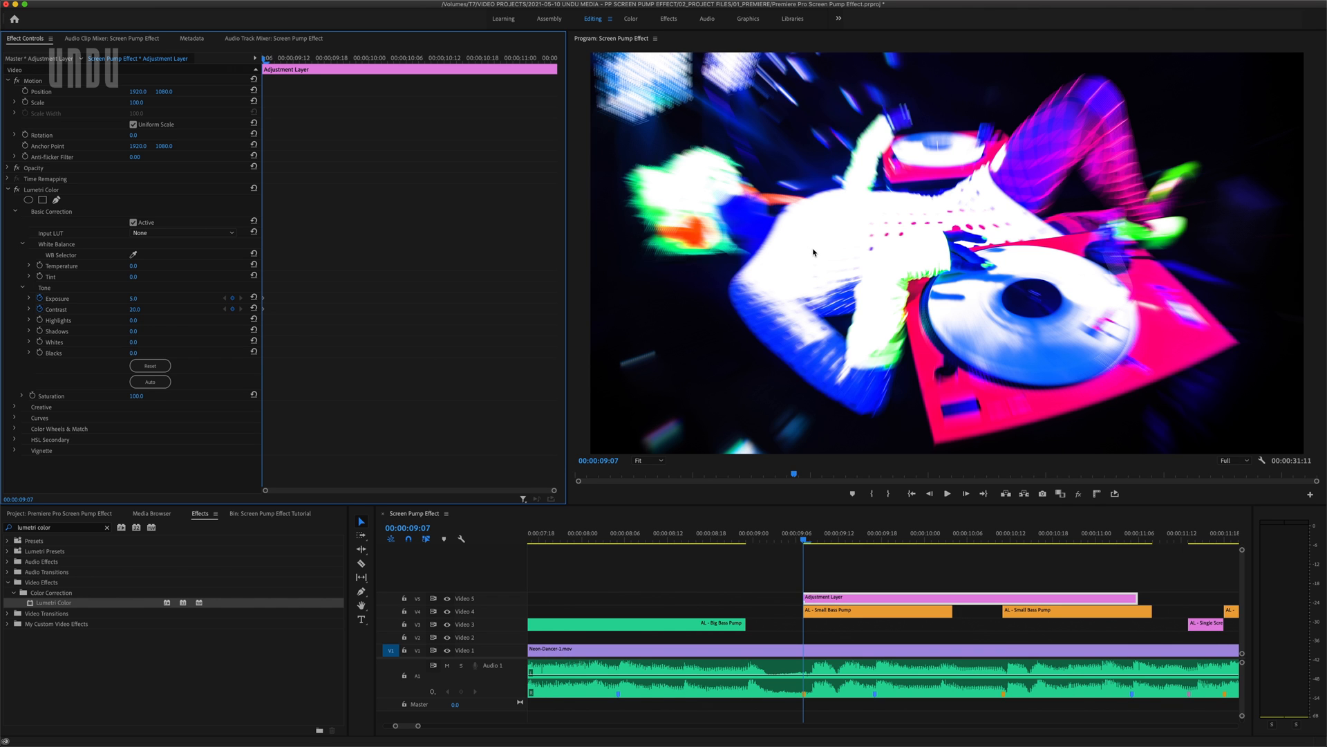
mouse_move(506, 260)
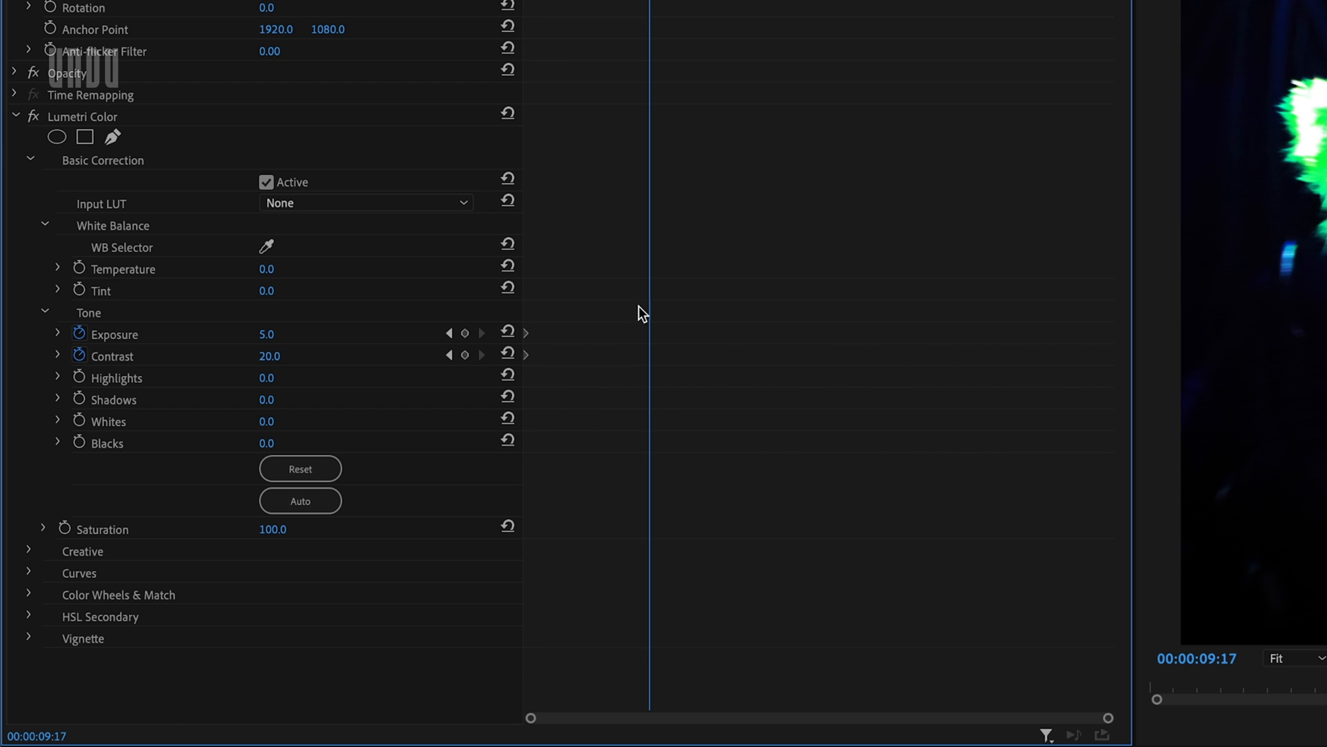
Step: Reset Exposure and Contrast to 0 and change the end keyframes' interpolation
left_click(507, 332)
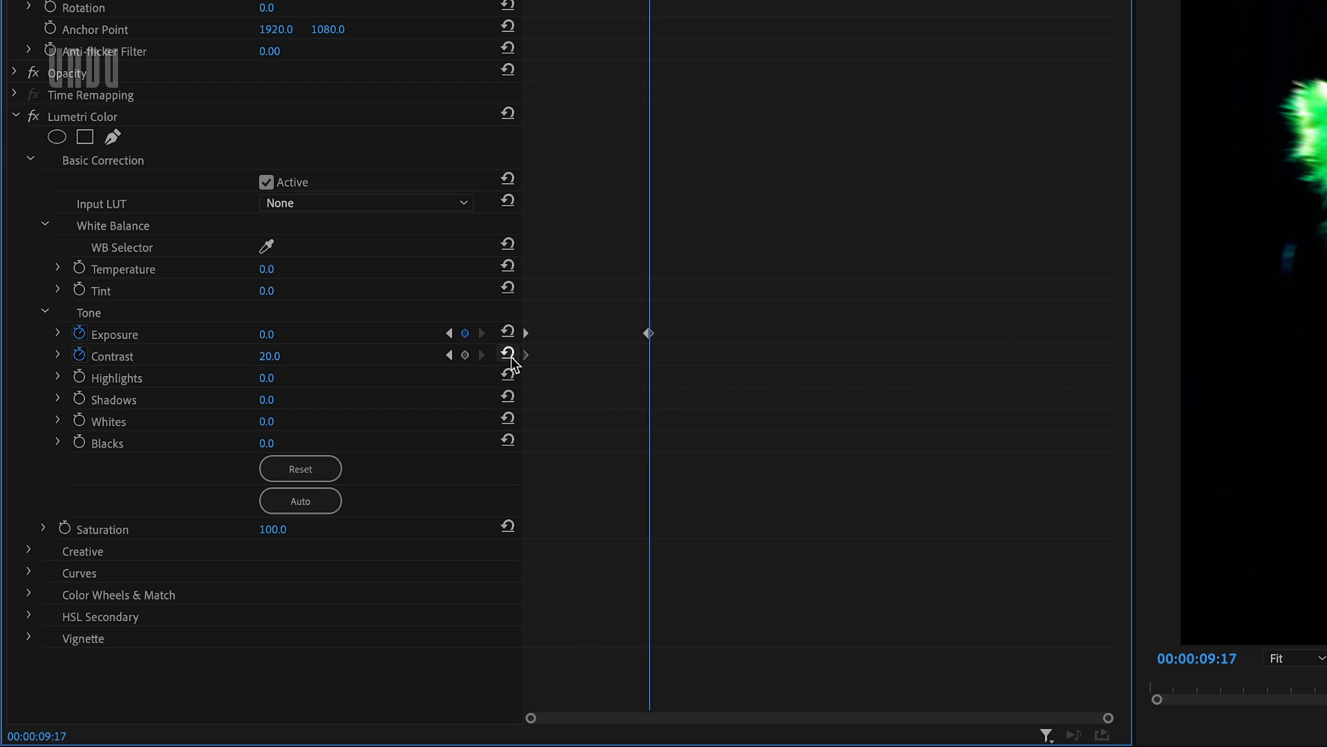
left_click(507, 354)
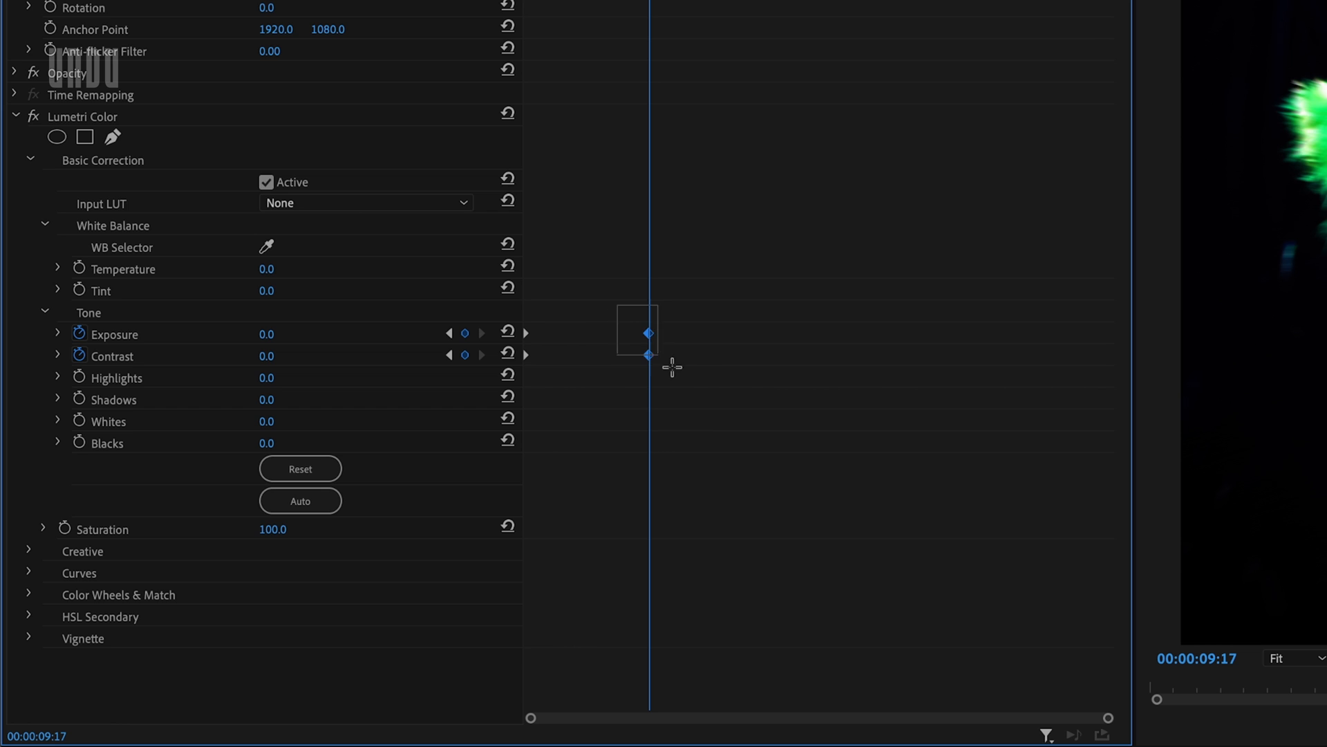
right_click(649, 355)
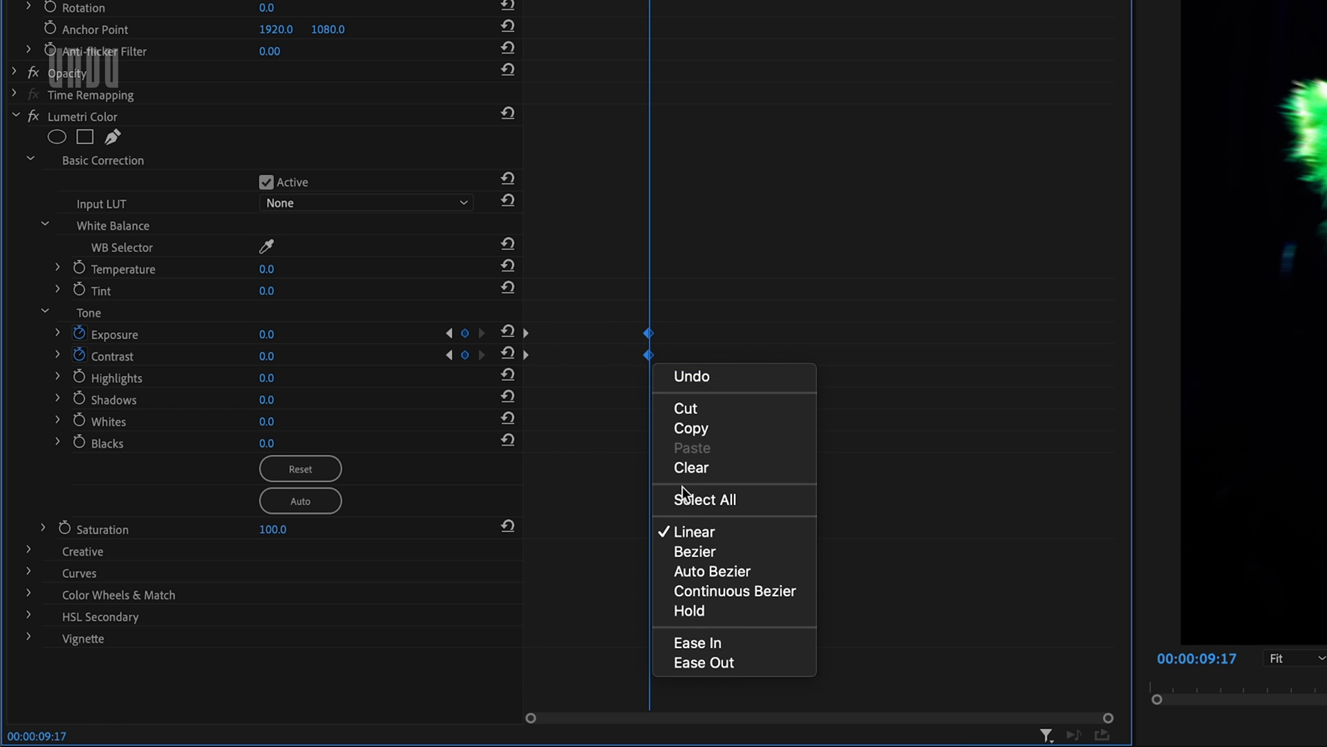
left_click(748, 329)
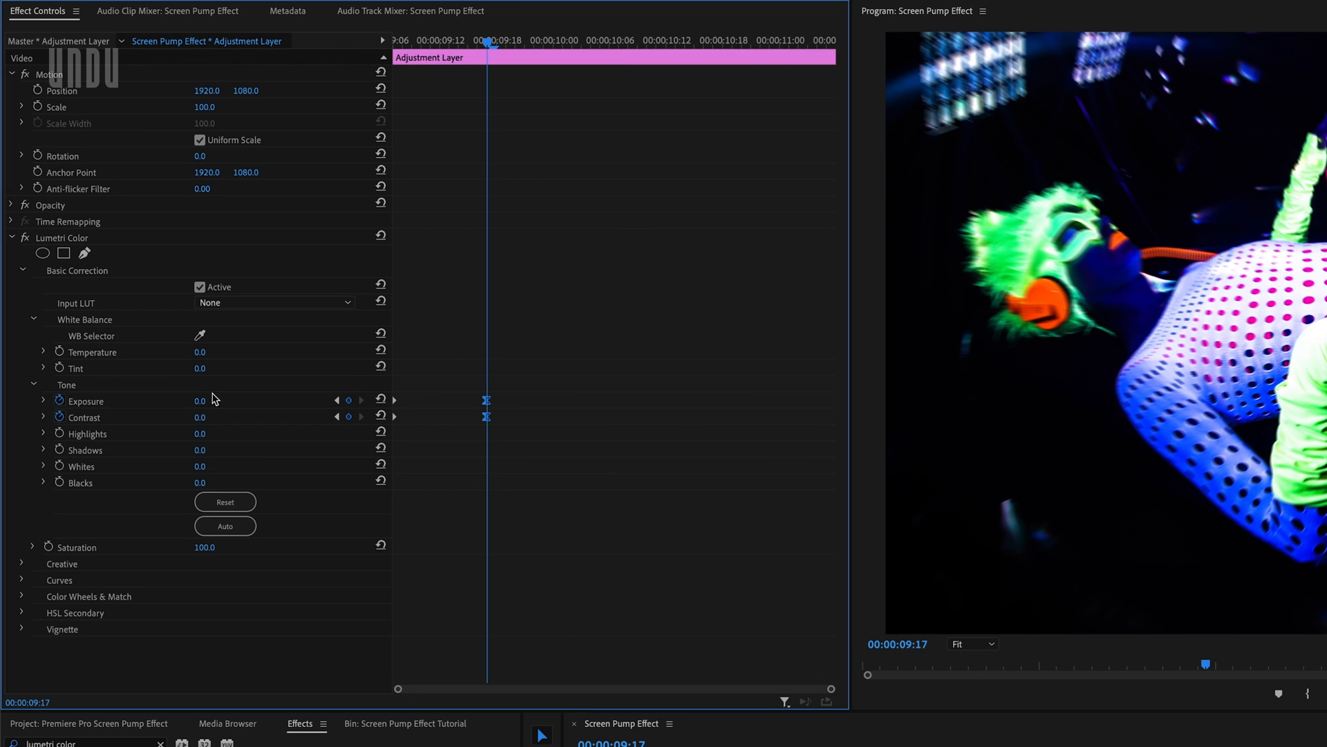
left_click(43, 400)
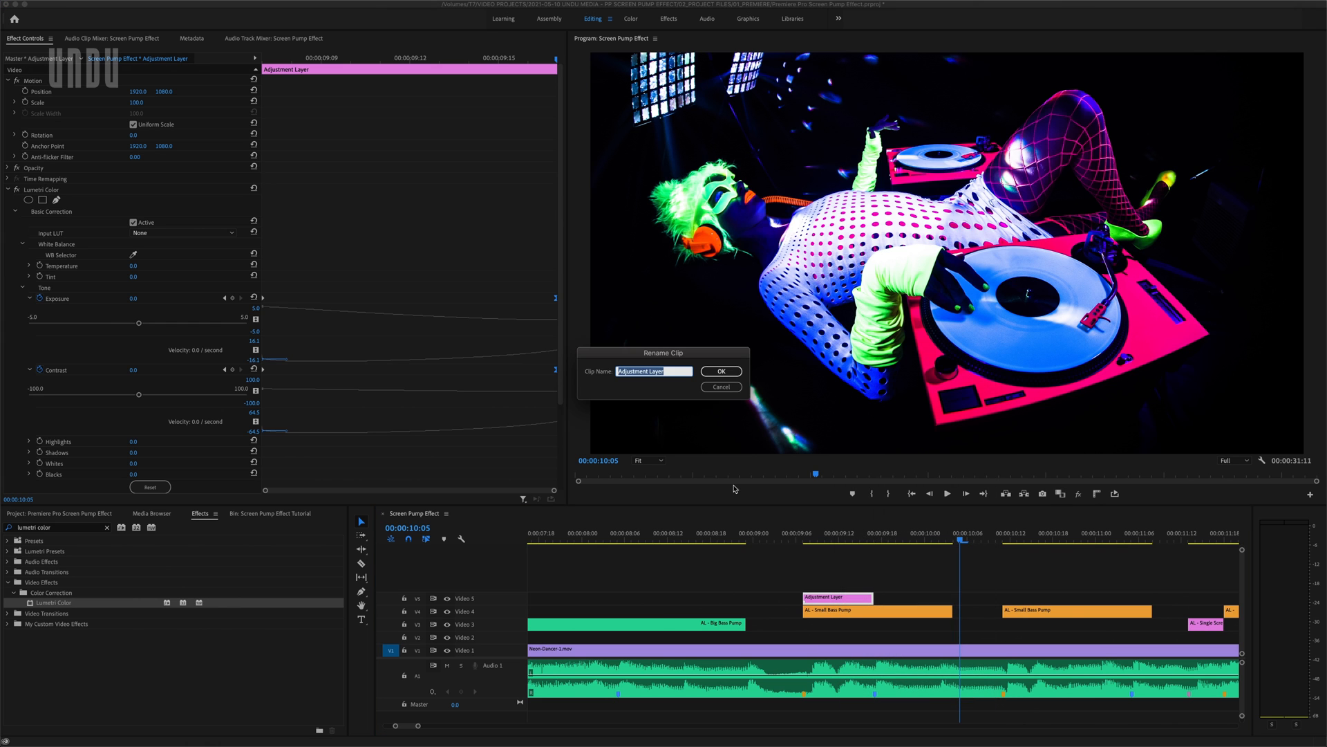
Step: Confirm the trimmed flash adjustment layer's new name with OK
left_click(720, 372)
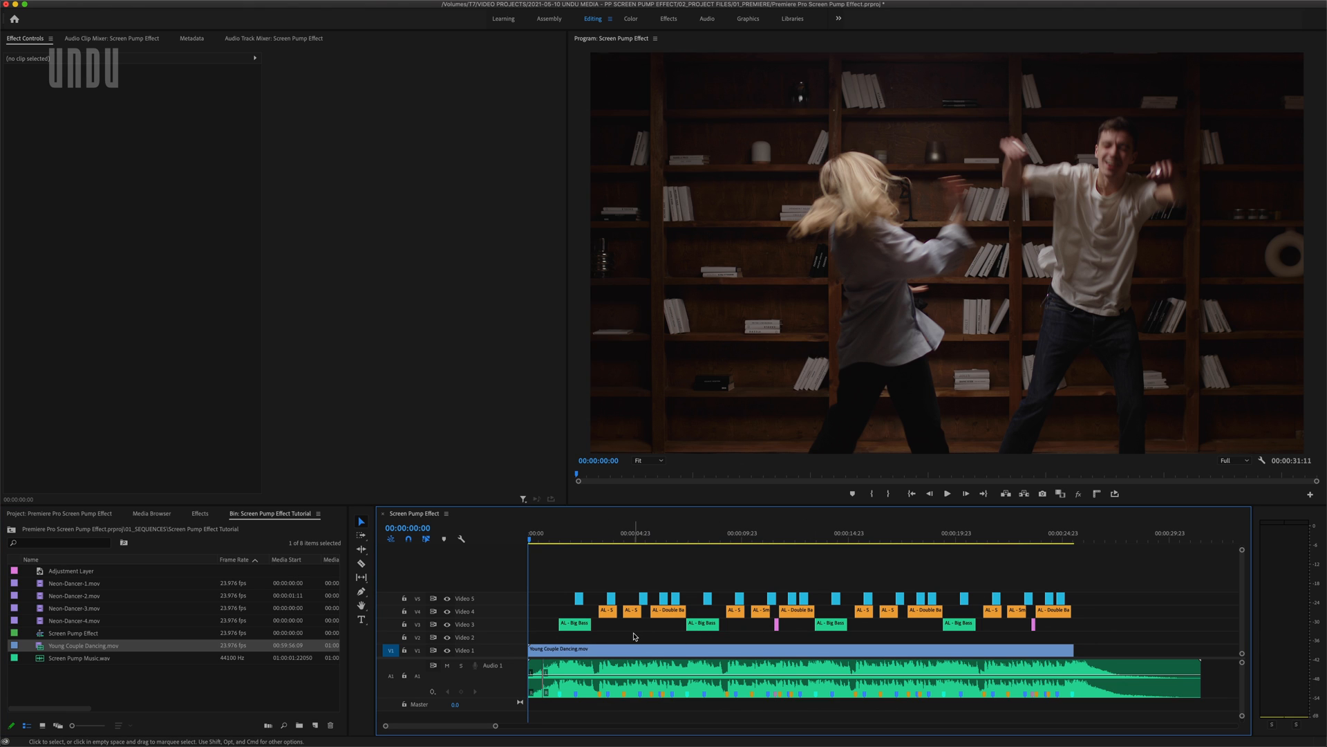
Step: Play the sequence to preview the dancing couple under the pump and flash layers
left_click(947, 493)
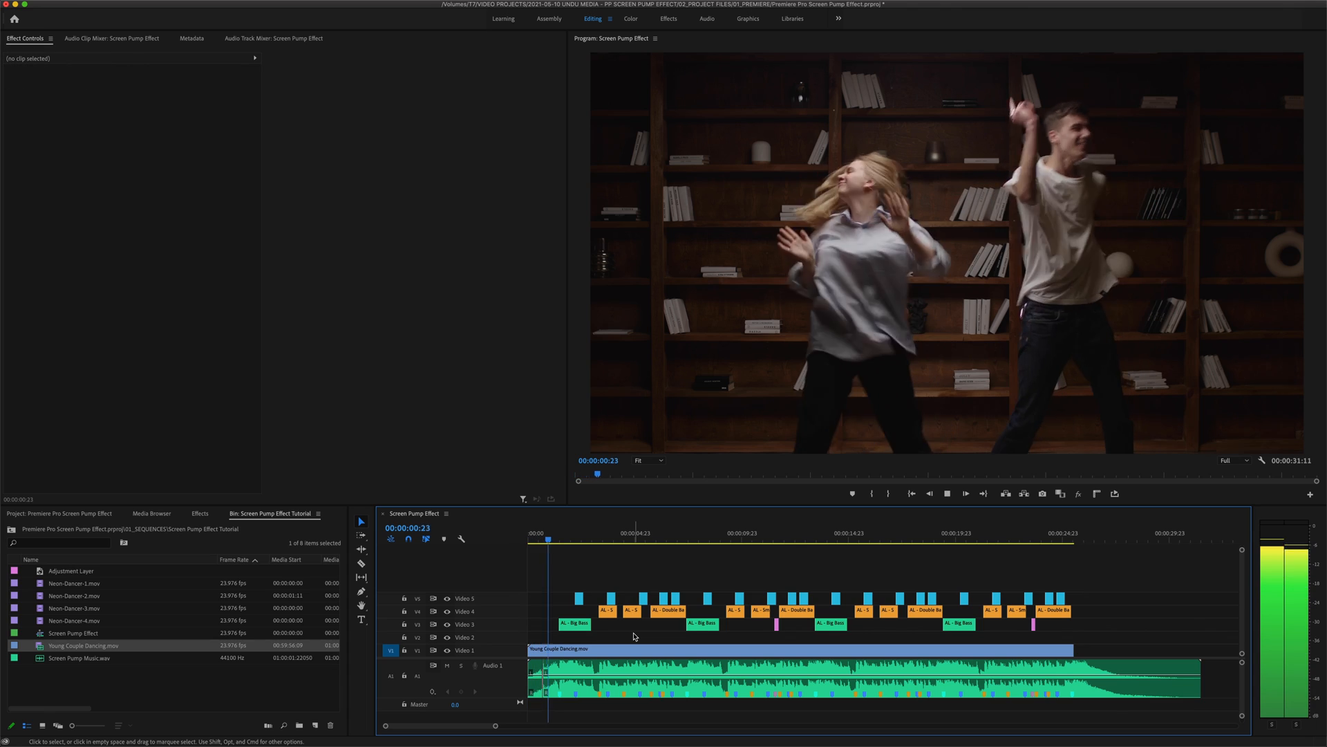